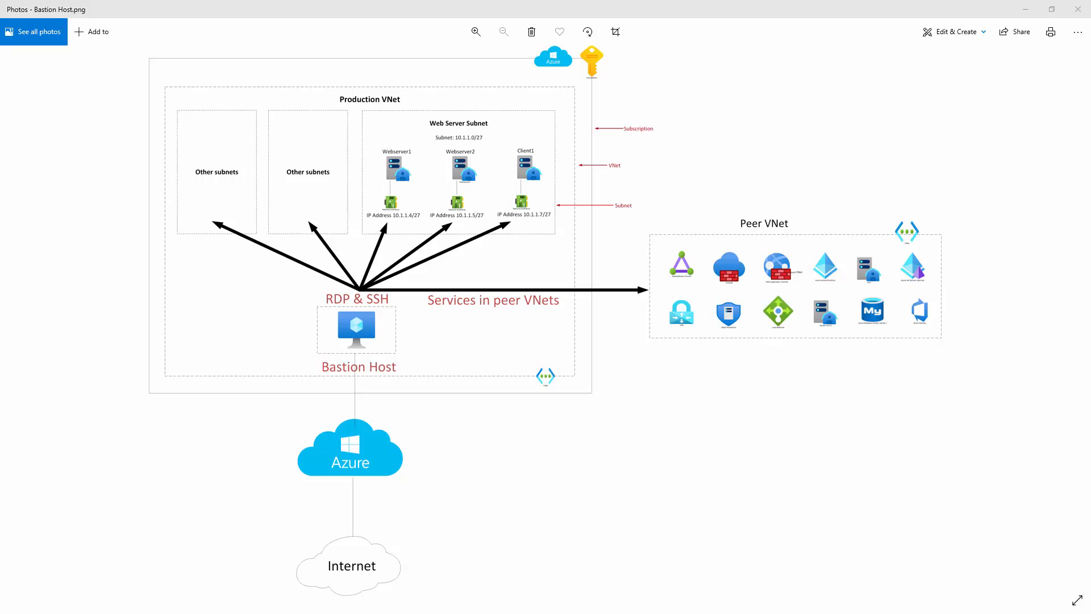
mouse_move(577, 316)
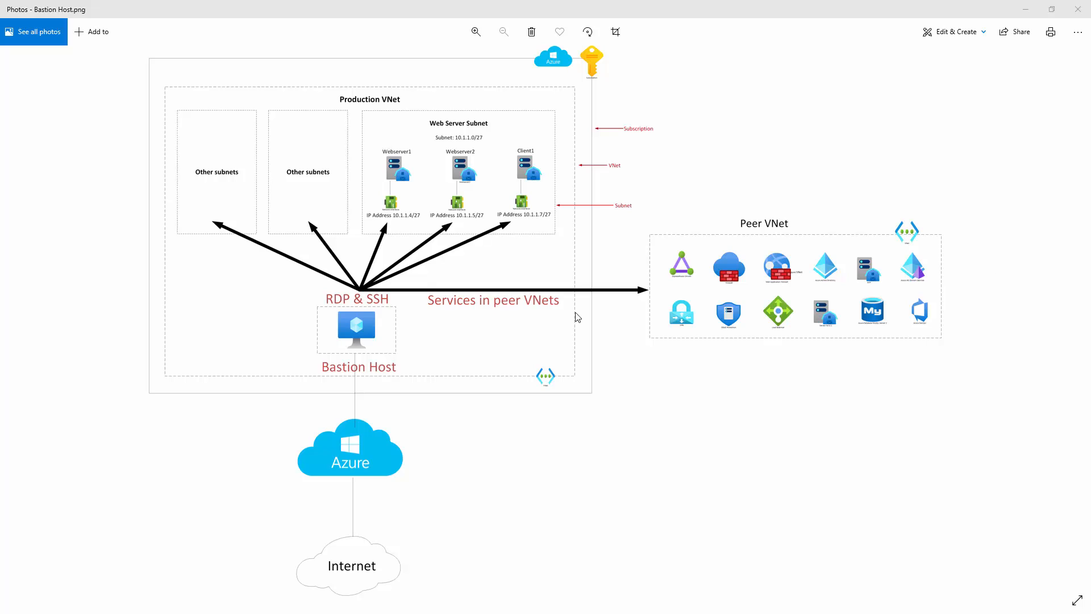
mouse_move(344, 398)
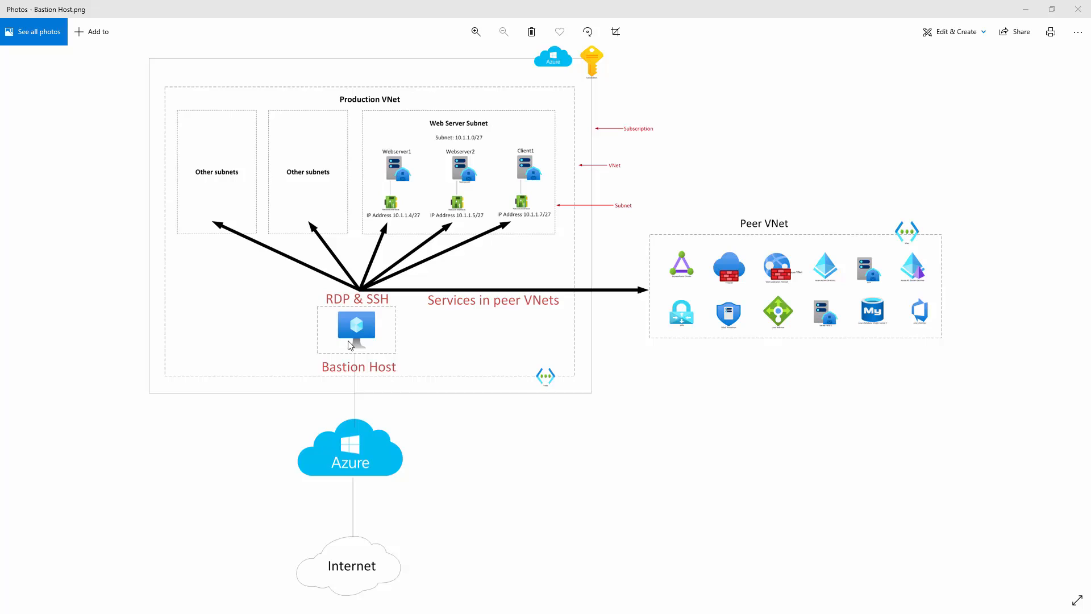
mouse_move(336, 314)
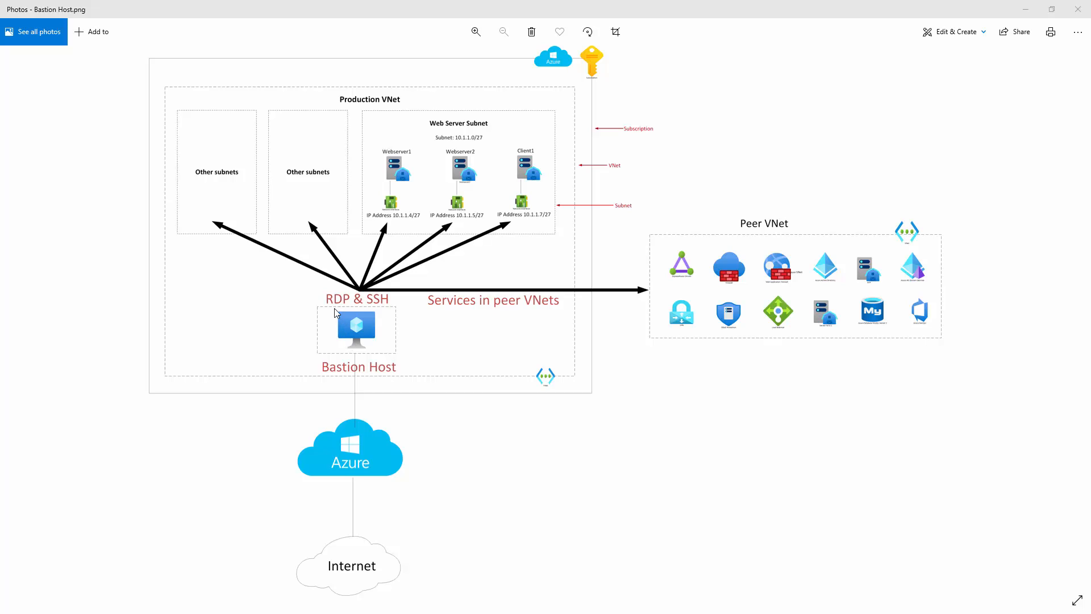
mouse_move(371, 309)
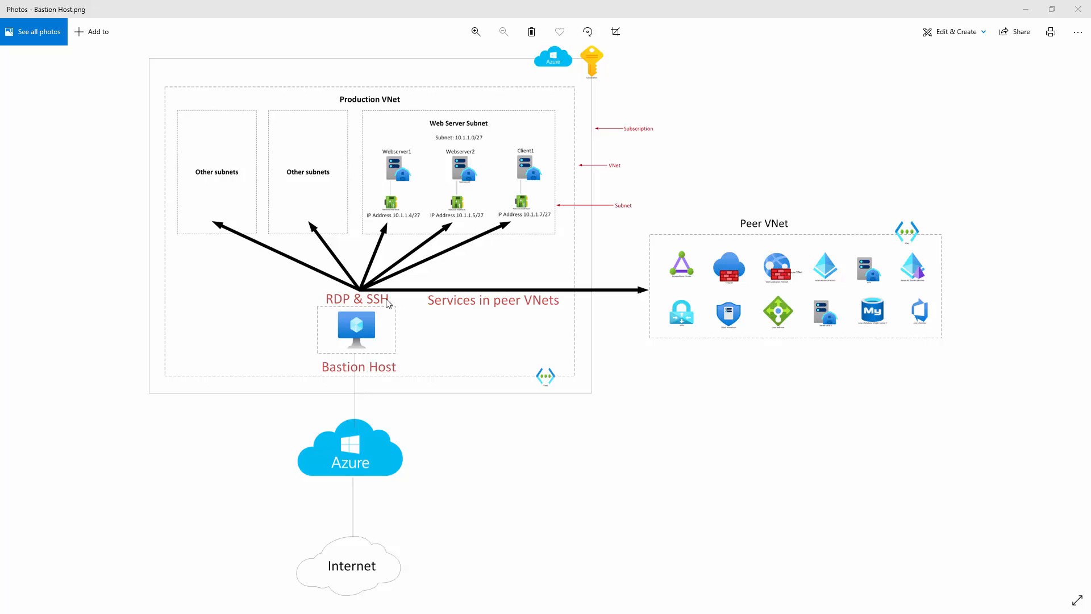
mouse_move(380, 348)
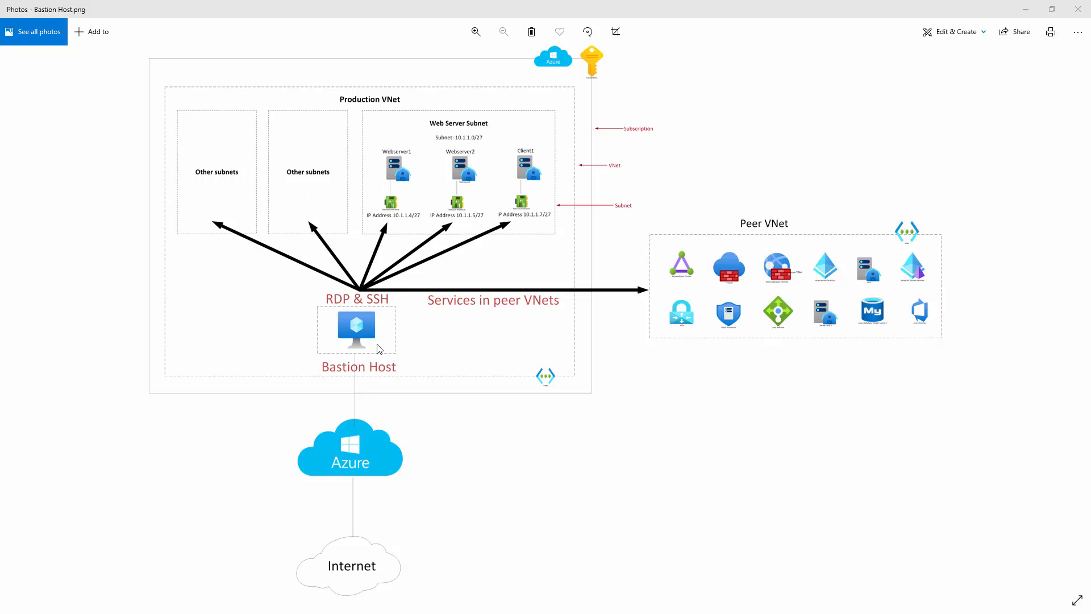
mouse_move(775, 298)
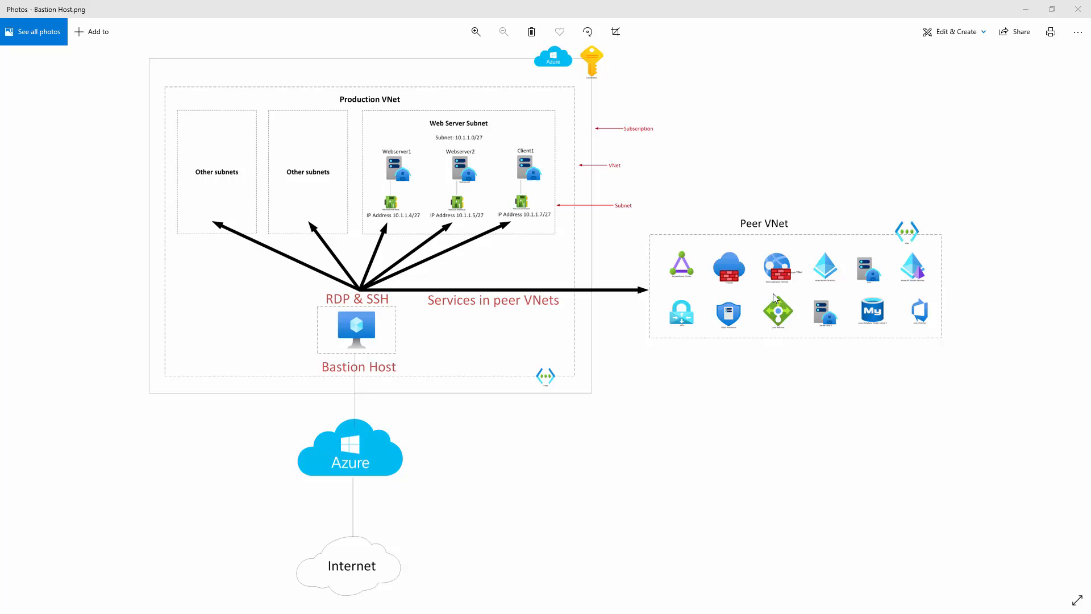
mouse_move(382, 328)
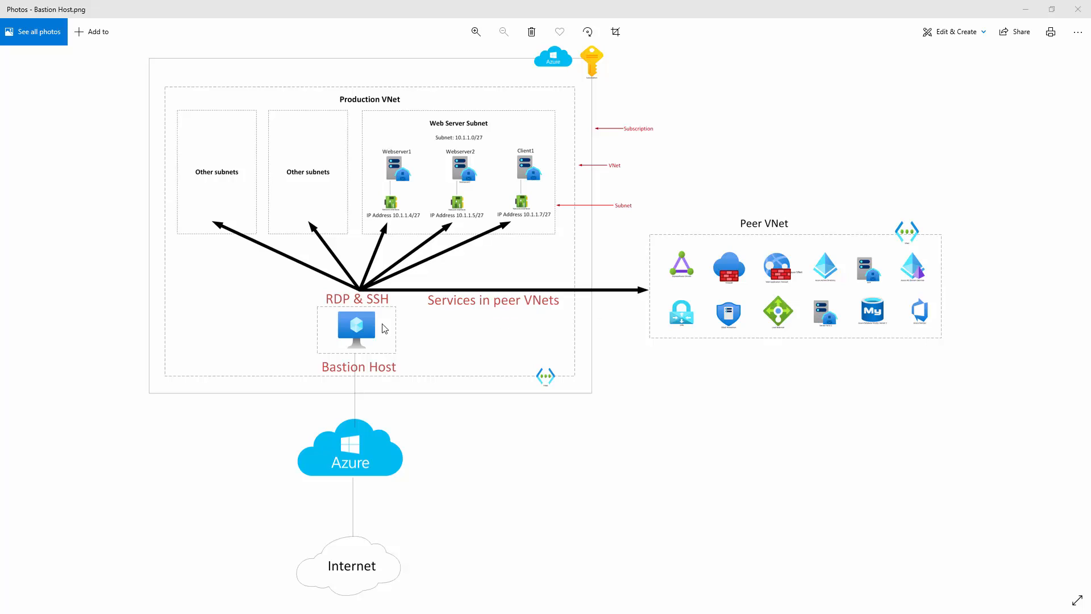
mouse_move(779, 218)
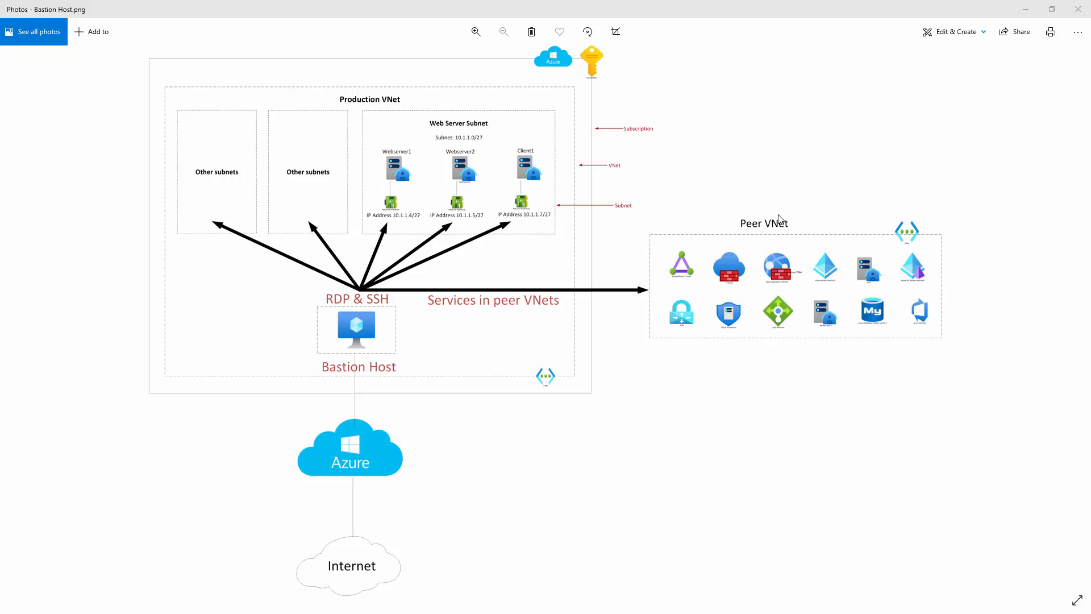
mouse_move(769, 262)
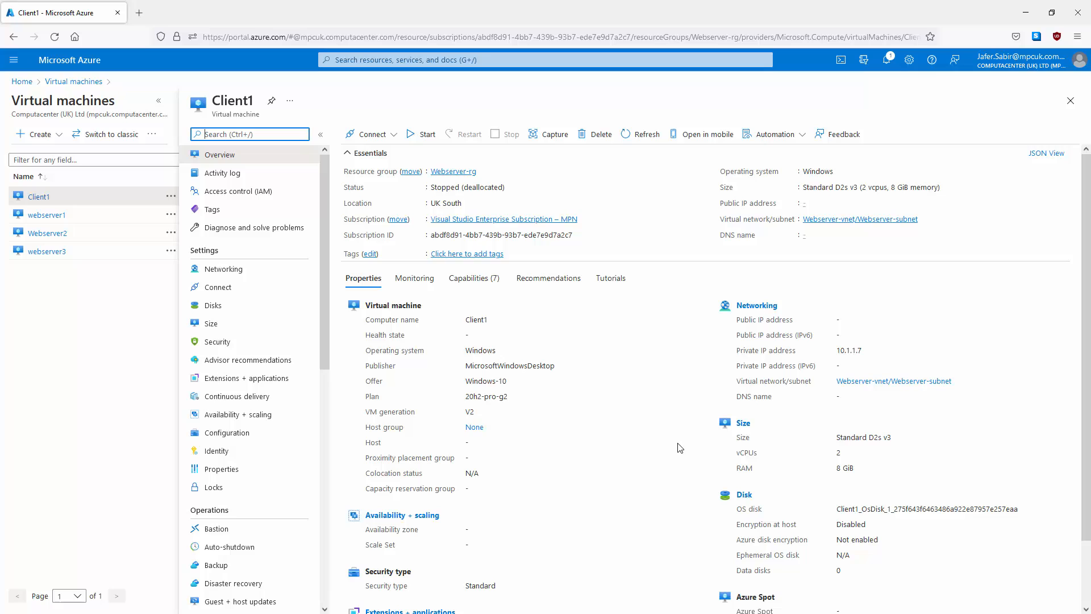
mouse_move(602, 392)
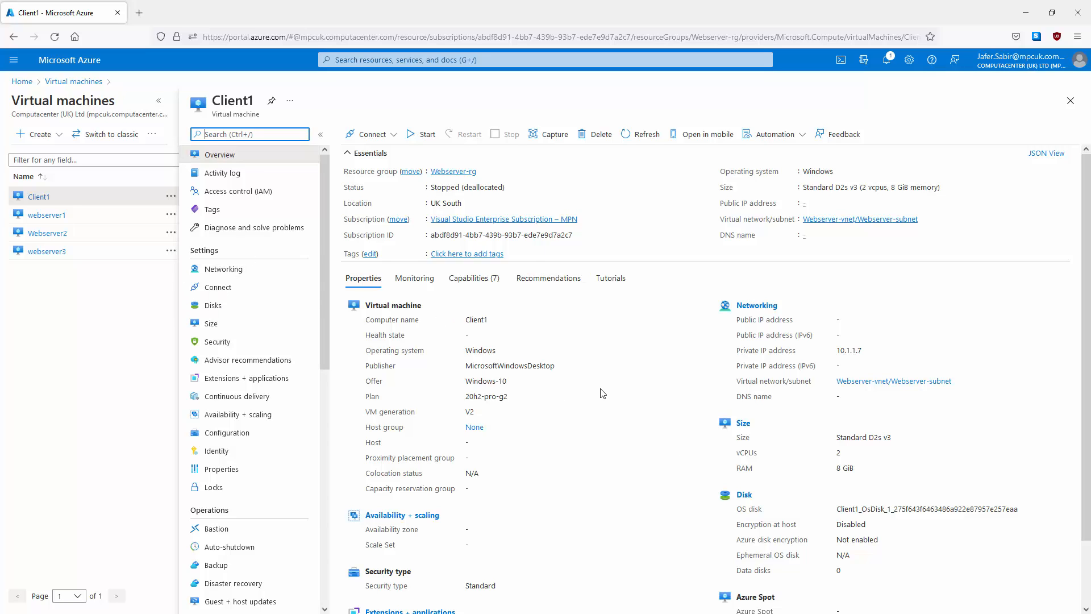
mouse_move(843, 350)
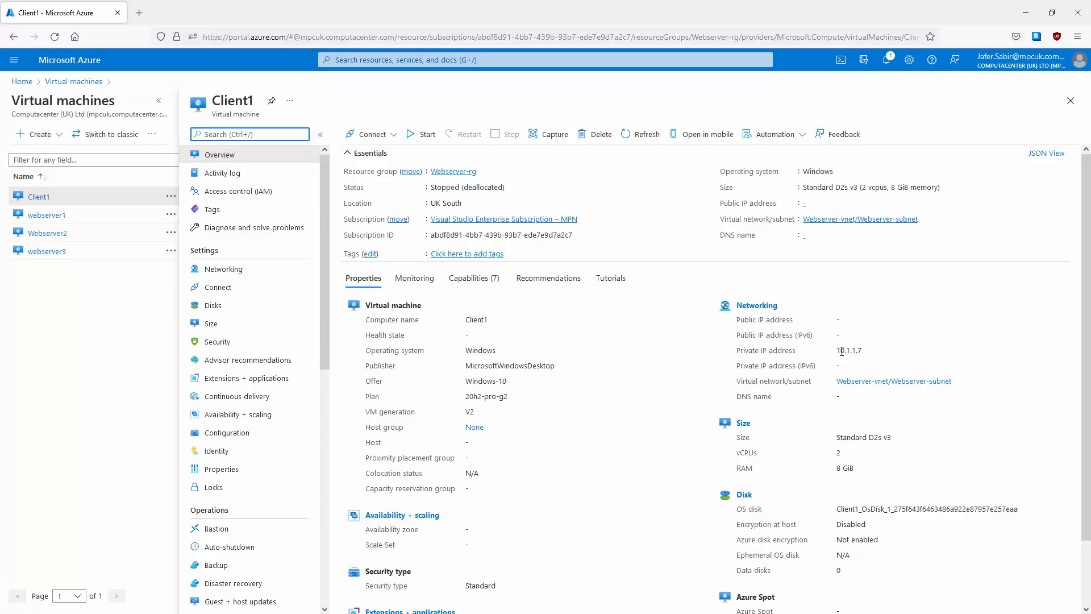
mouse_move(789, 323)
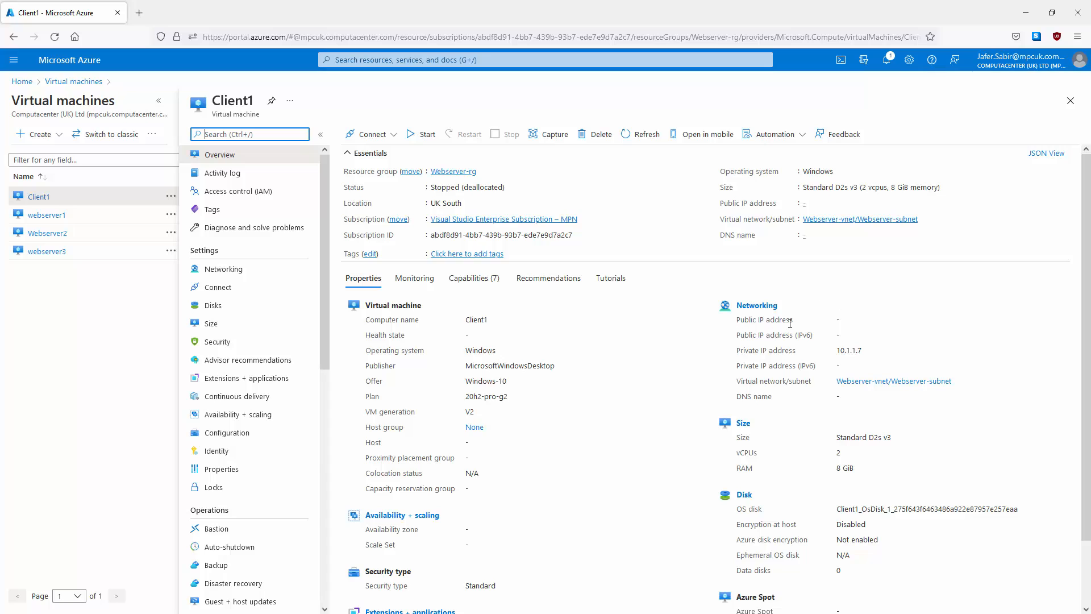
mouse_move(846, 330)
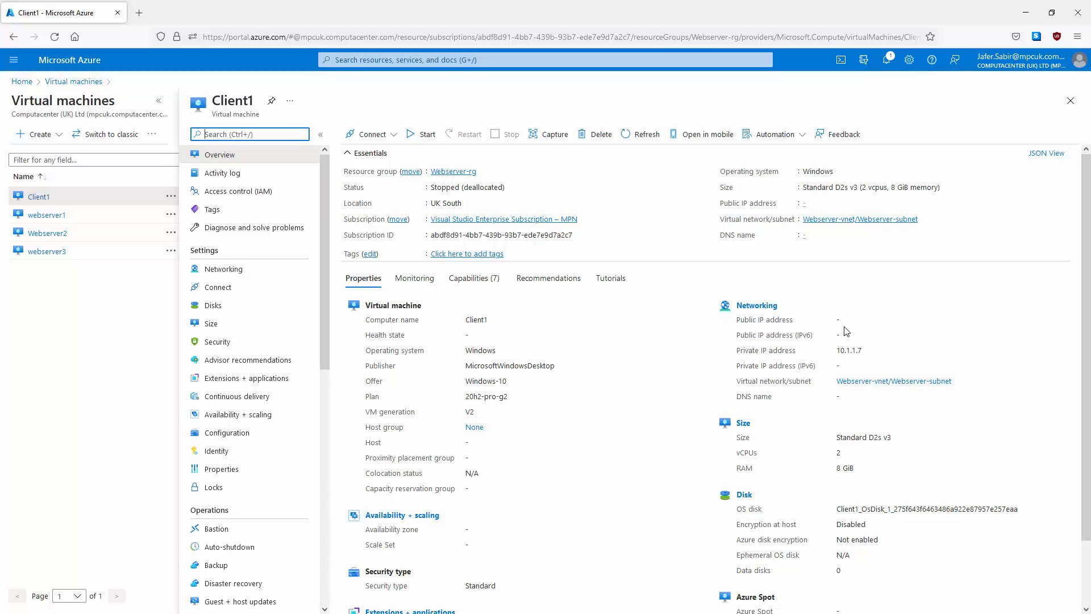
mouse_move(646, 322)
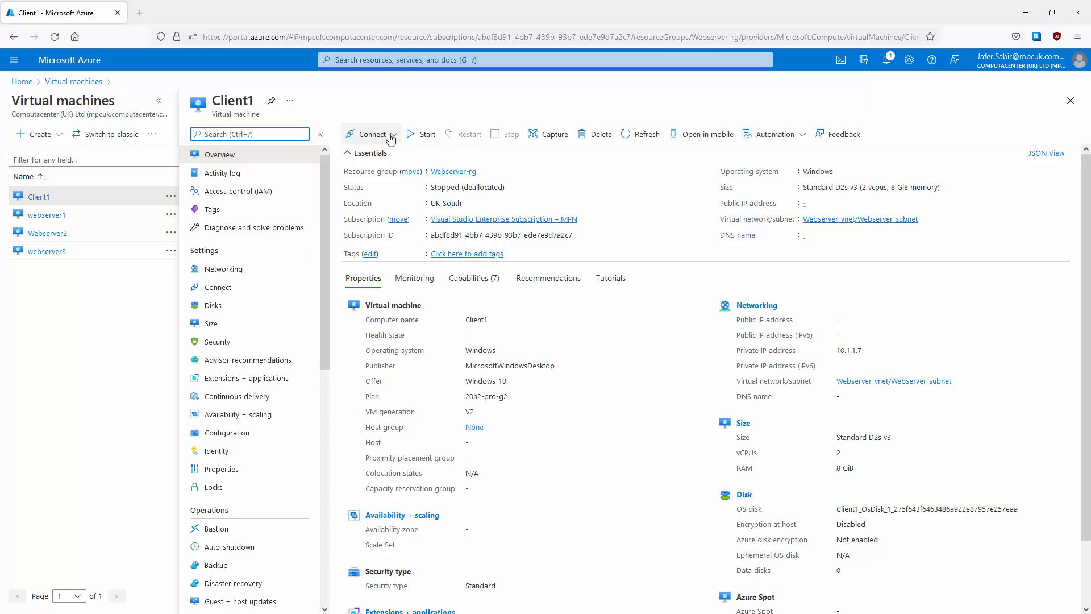
Step: Show Client1's connection choices: RDP, SSH and Bastion
left_click(373, 134)
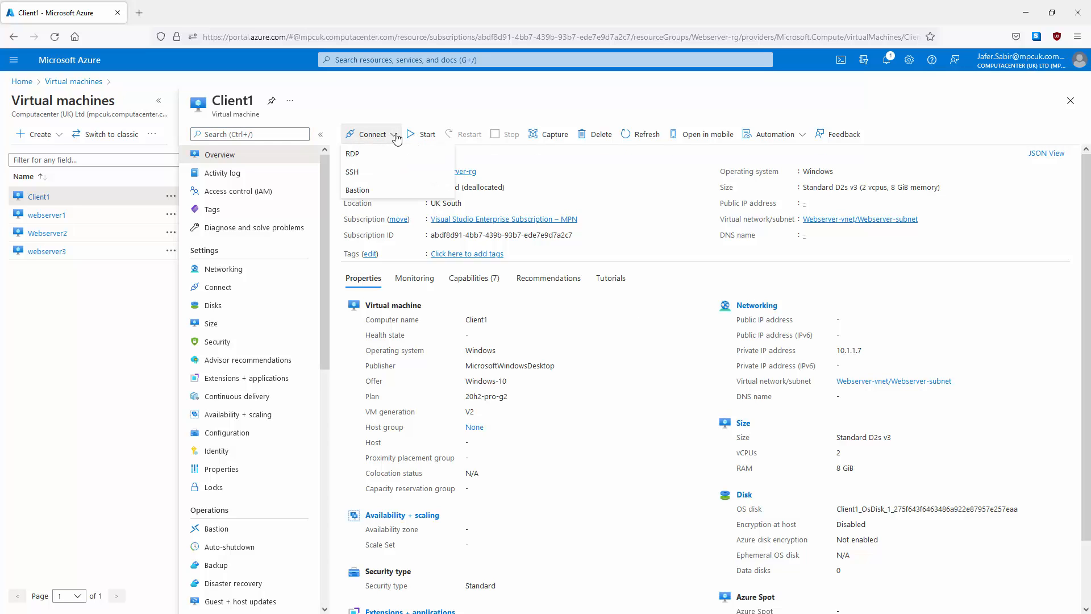
mouse_move(357, 190)
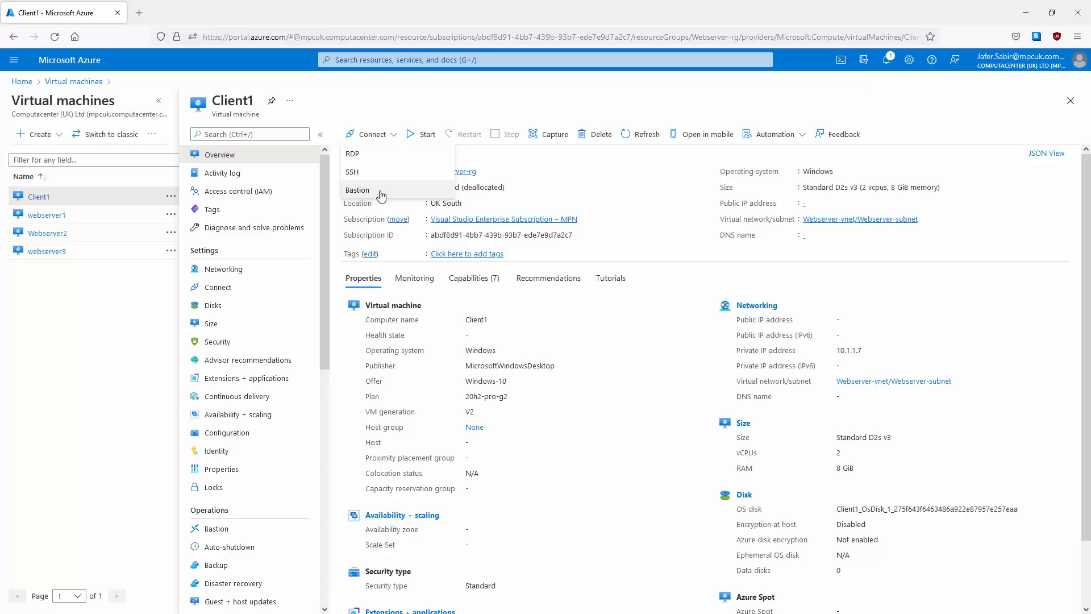
mouse_move(377, 193)
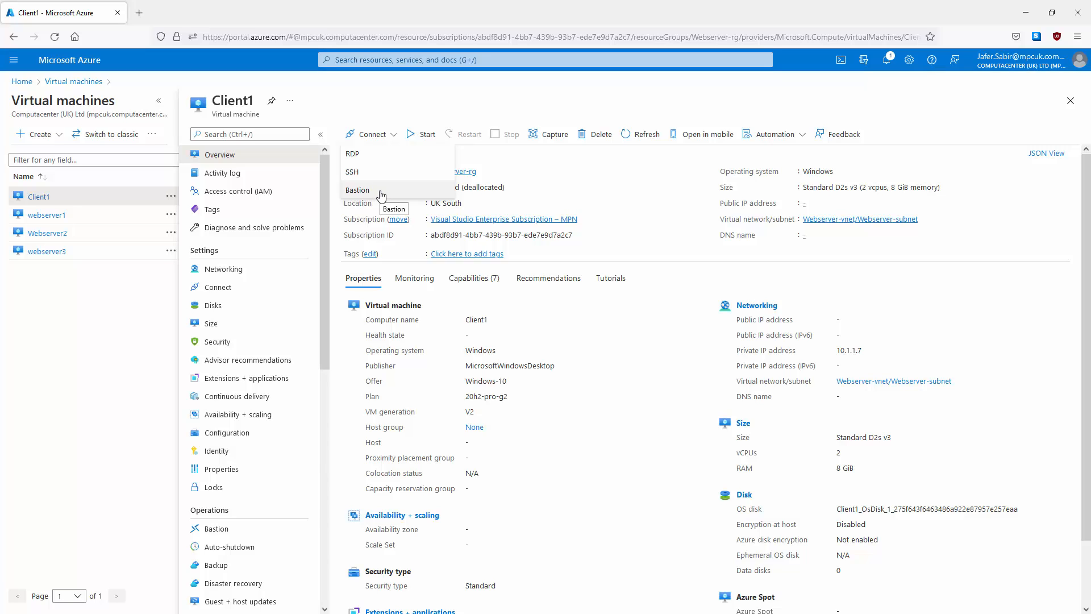
mouse_move(375, 173)
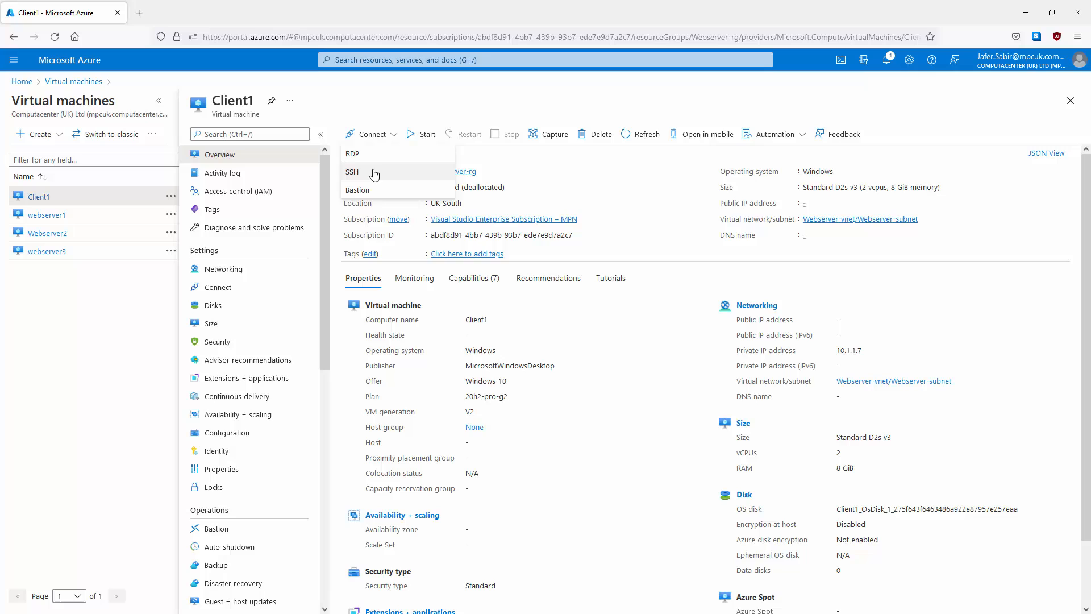
mouse_move(372, 173)
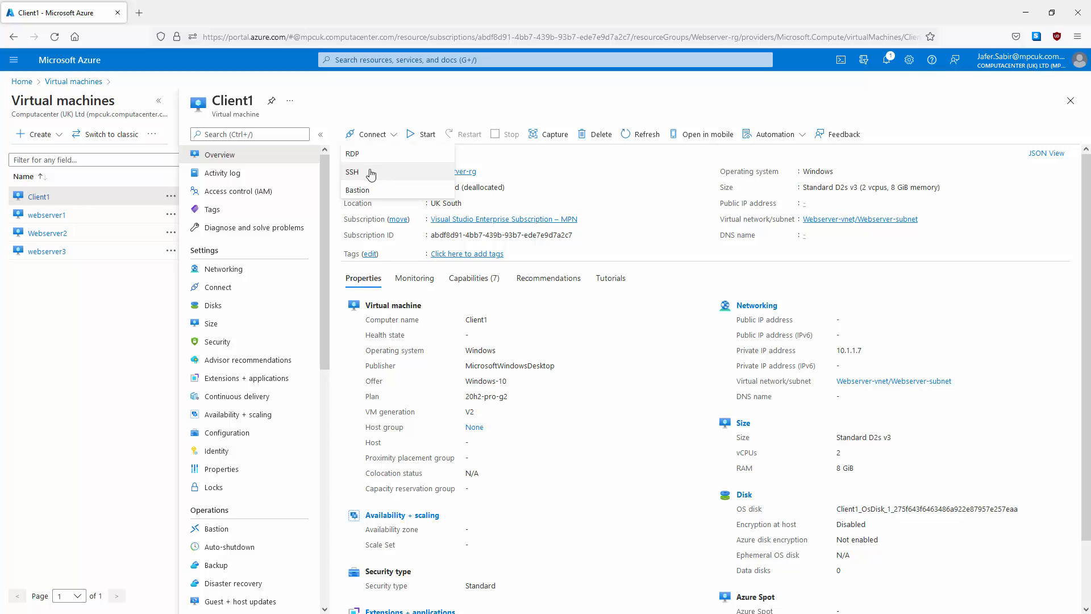
mouse_move(368, 157)
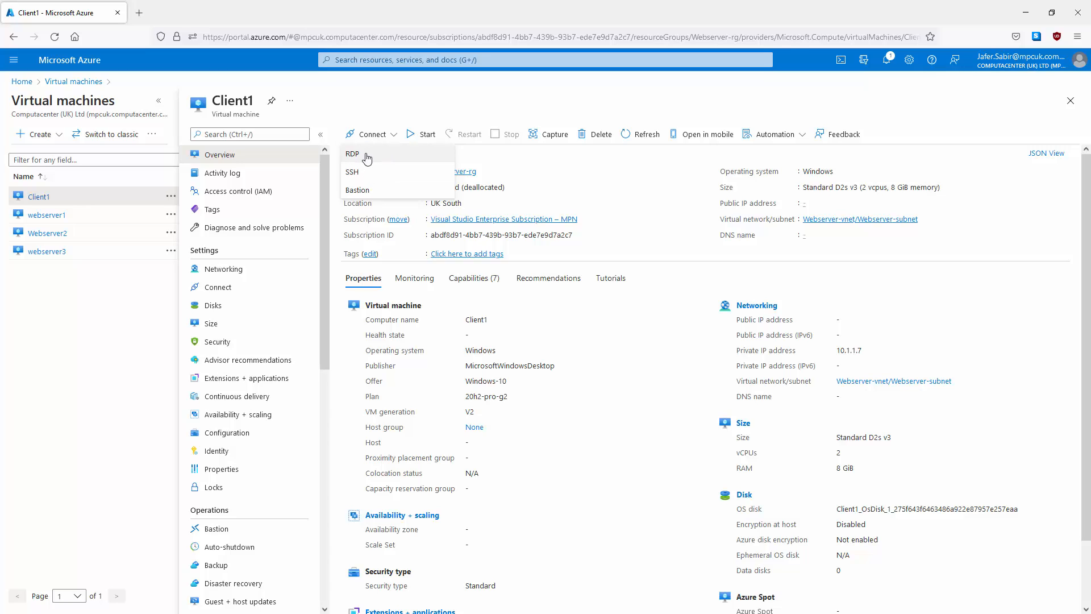
Step: Start Client1 and reach its RDP page offering private IP 10.1.1.7 on port 3389
left_click(352, 154)
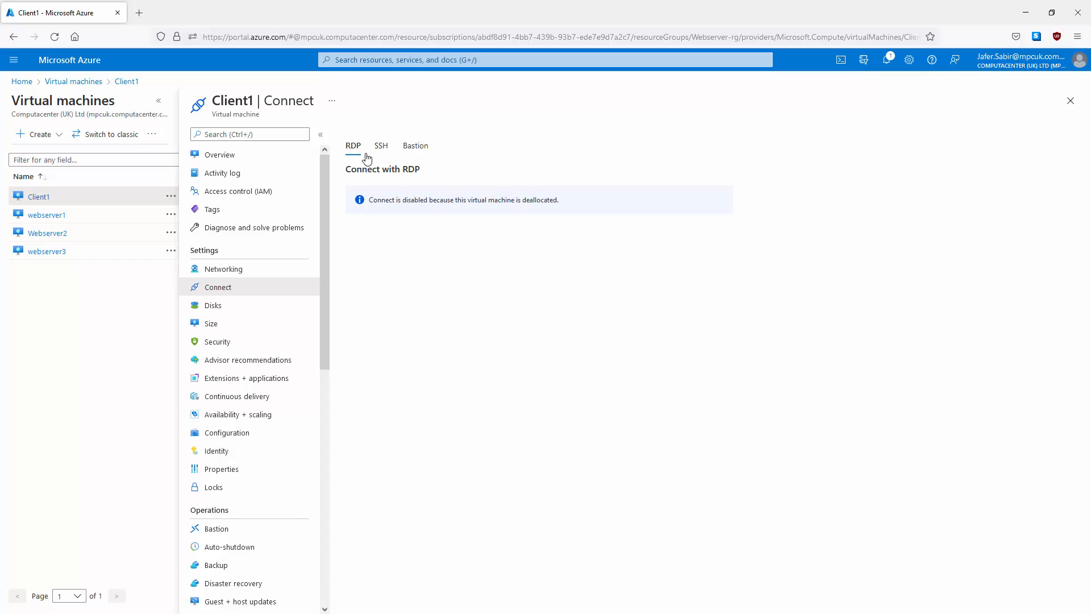
left_click(220, 155)
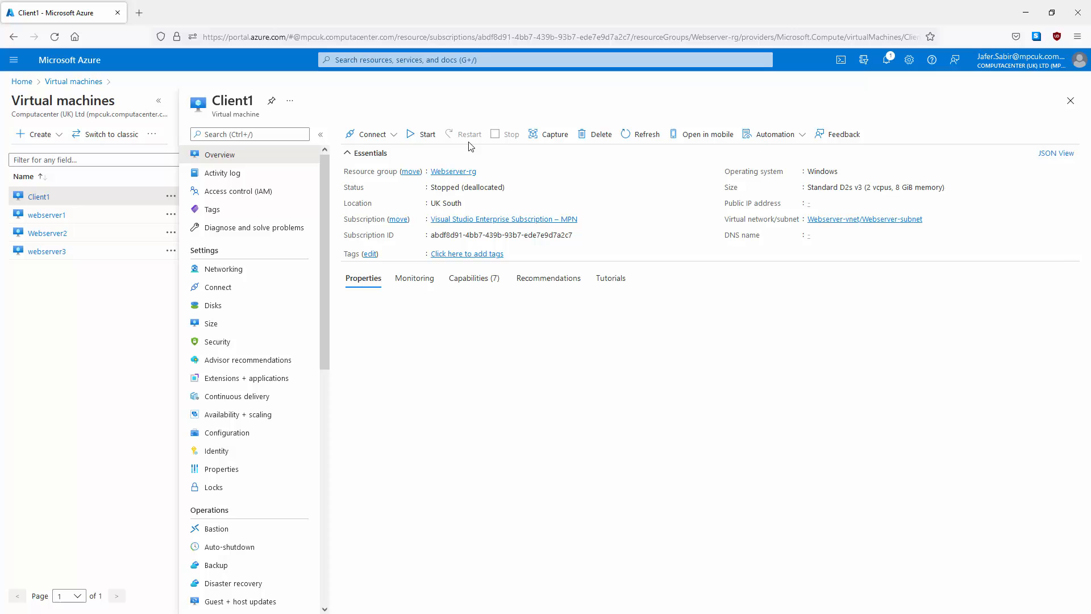
left_click(421, 135)
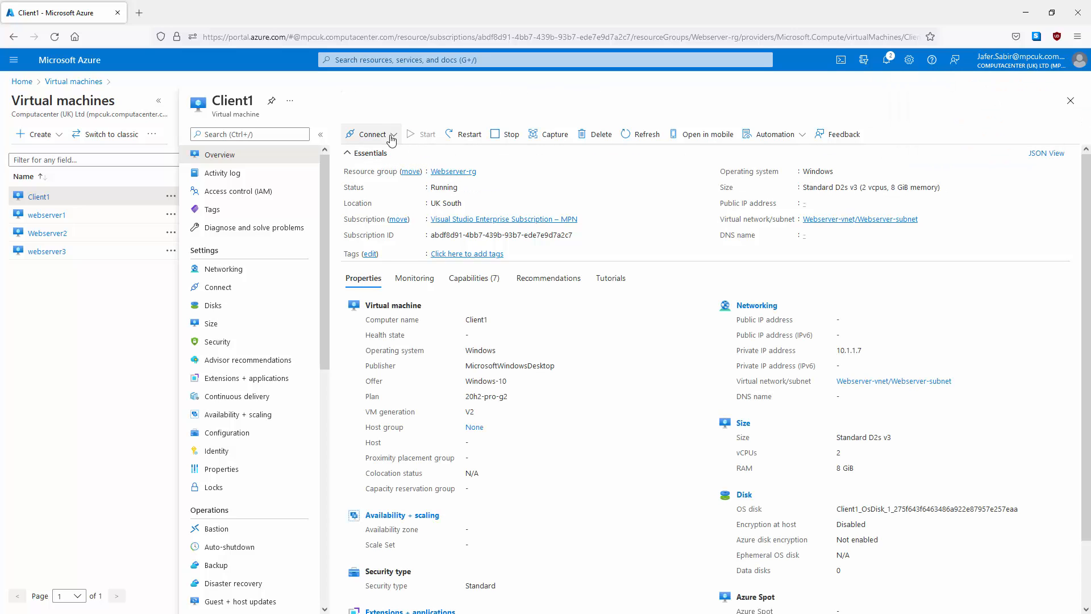
left_click(372, 135)
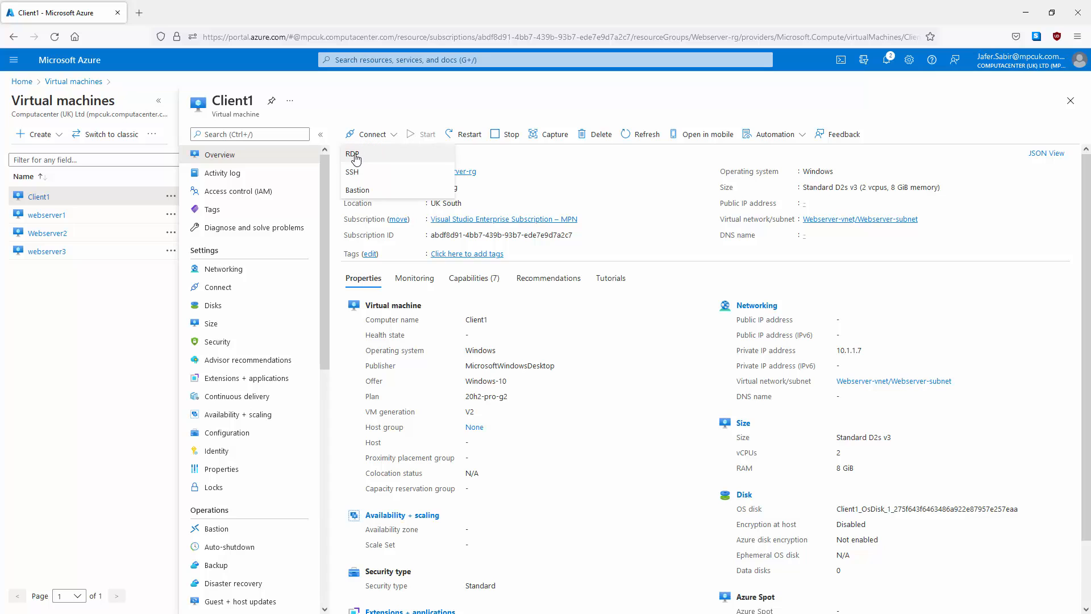
left_click(352, 153)
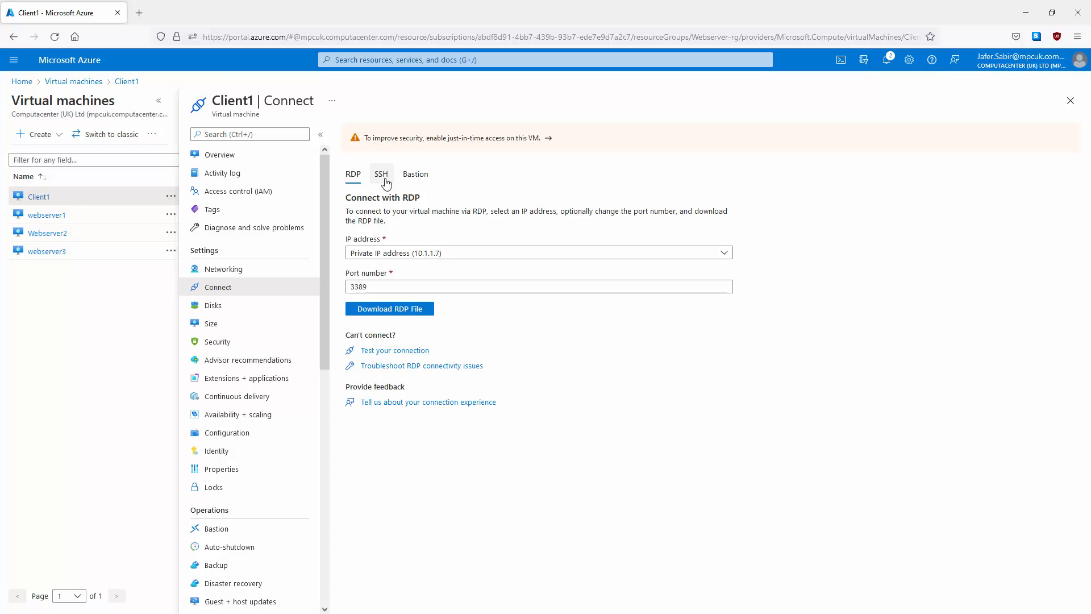
Step: From Client1's Bastion option, begin a manual Bastion setup prefilled with Webserver-rg and East US
left_click(382, 174)
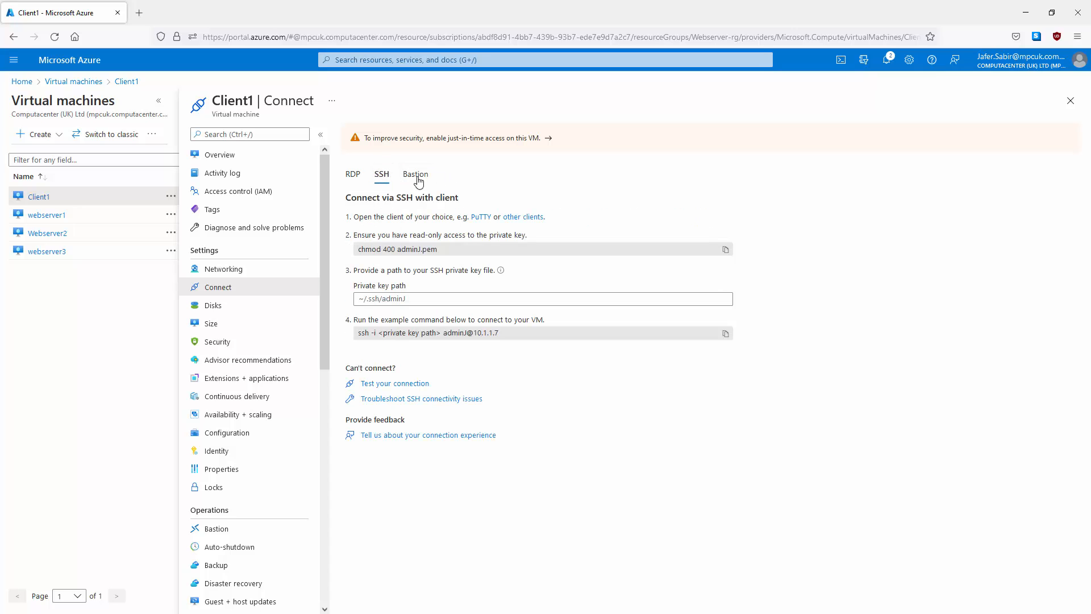
left_click(416, 175)
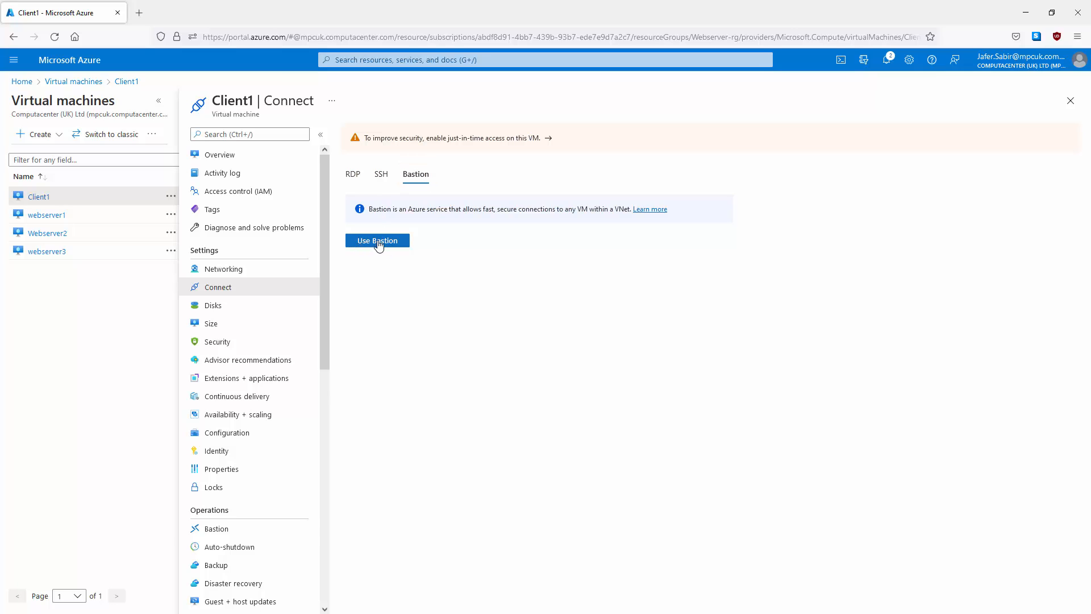
left_click(376, 241)
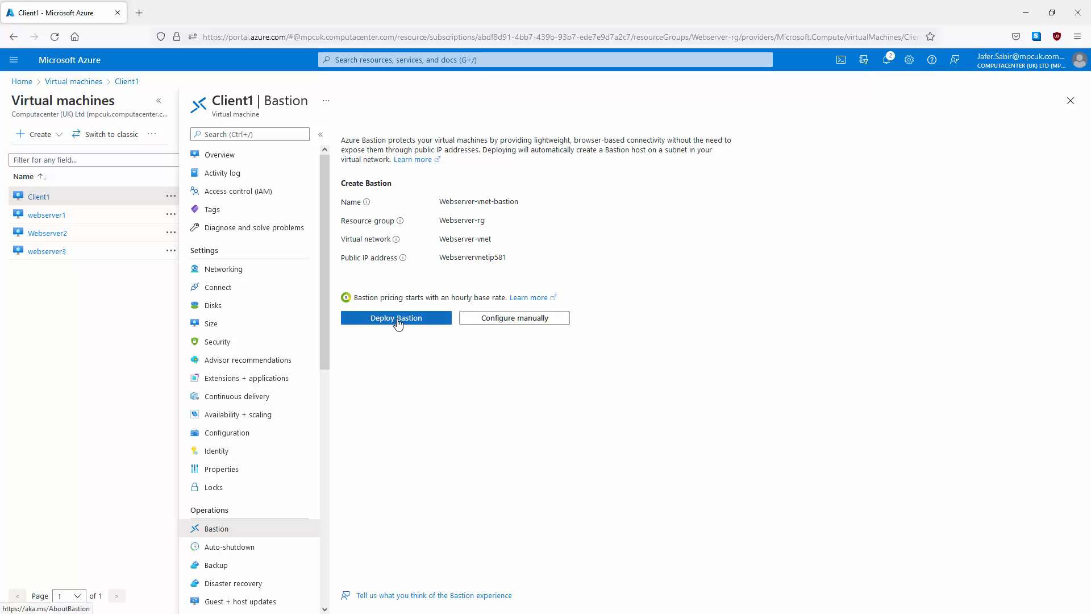
mouse_move(409, 186)
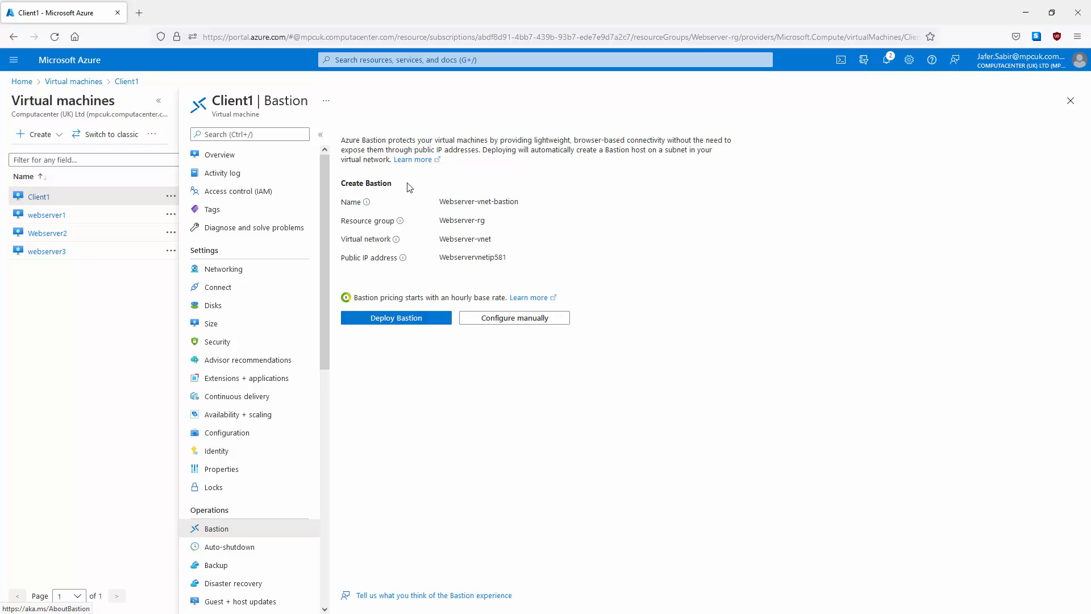
mouse_move(413, 253)
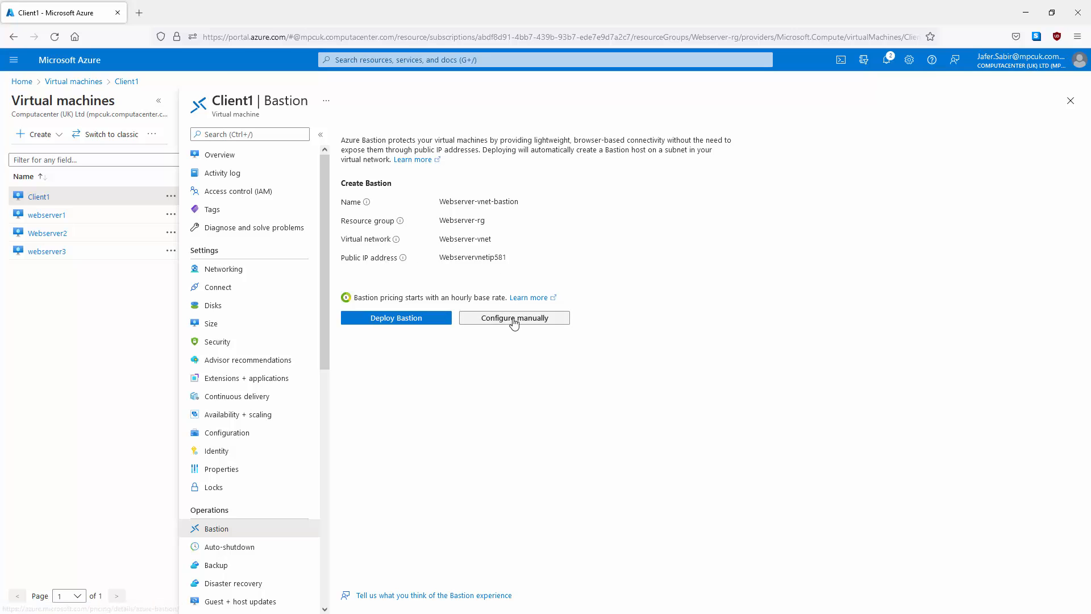
mouse_move(514, 322)
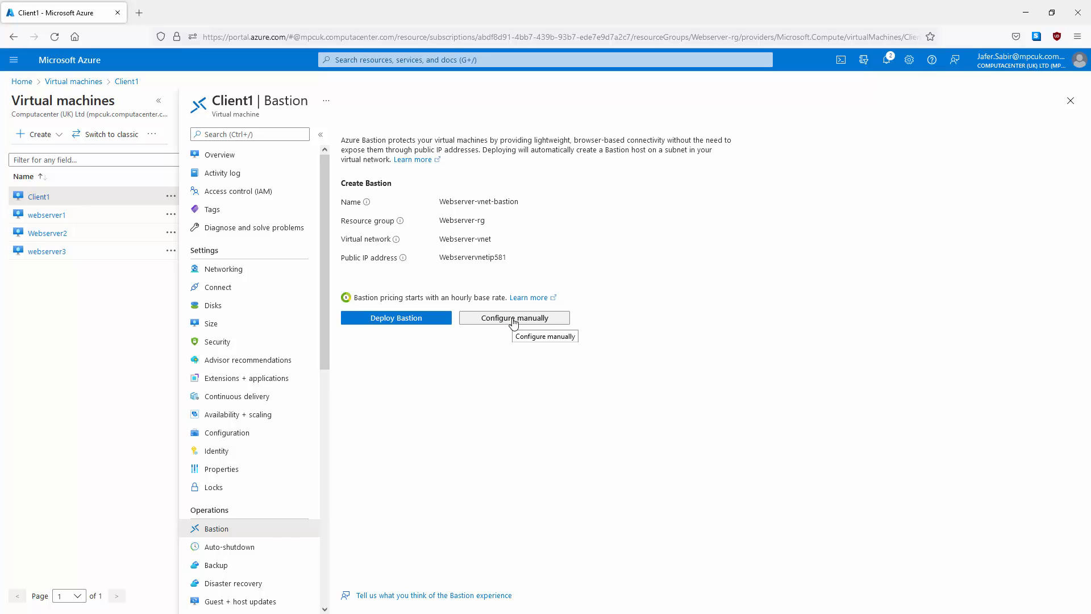
left_click(514, 318)
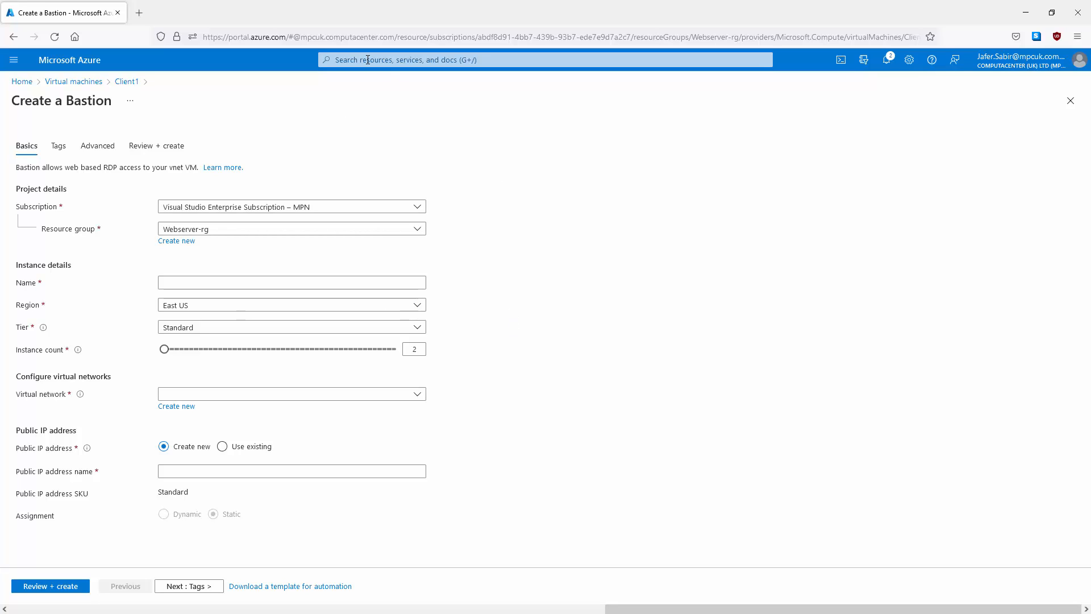
Step: Start a fresh Bastion from All services > Networking > Bastions
left_click(11, 61)
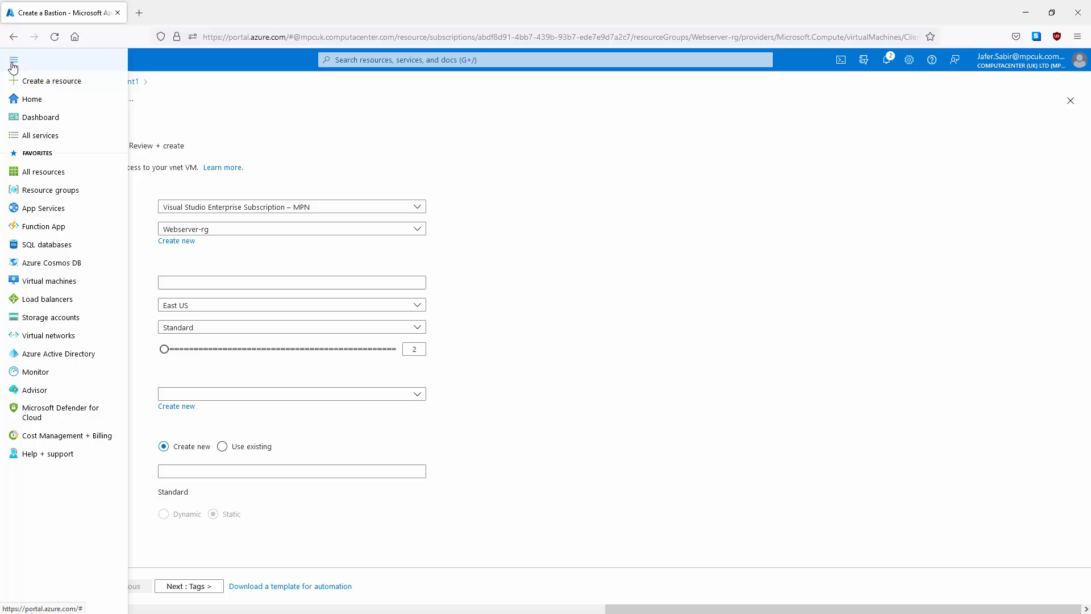
left_click(13, 59)
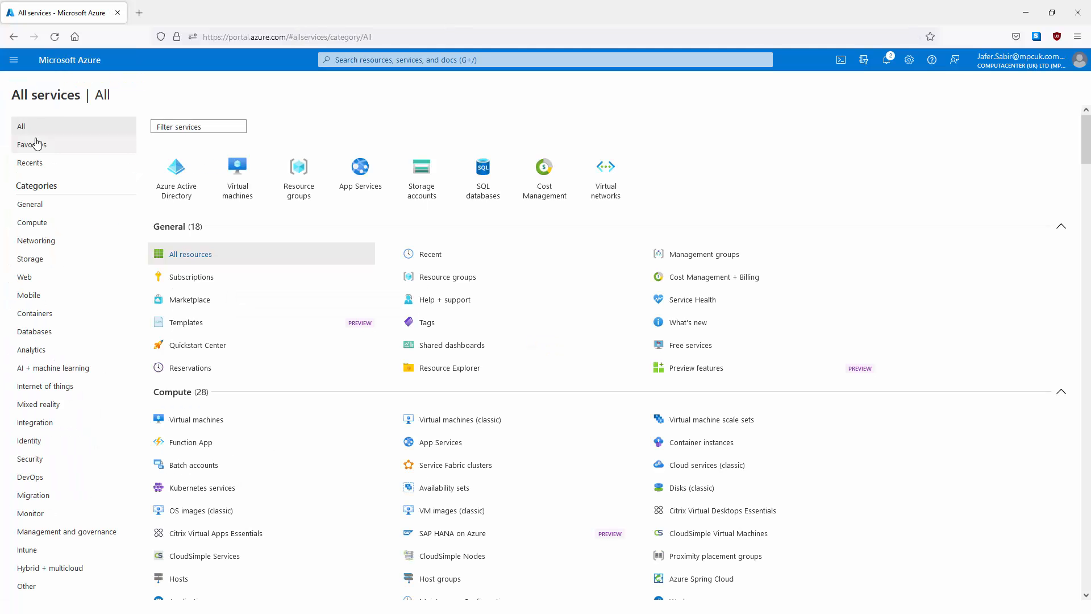
left_click(35, 241)
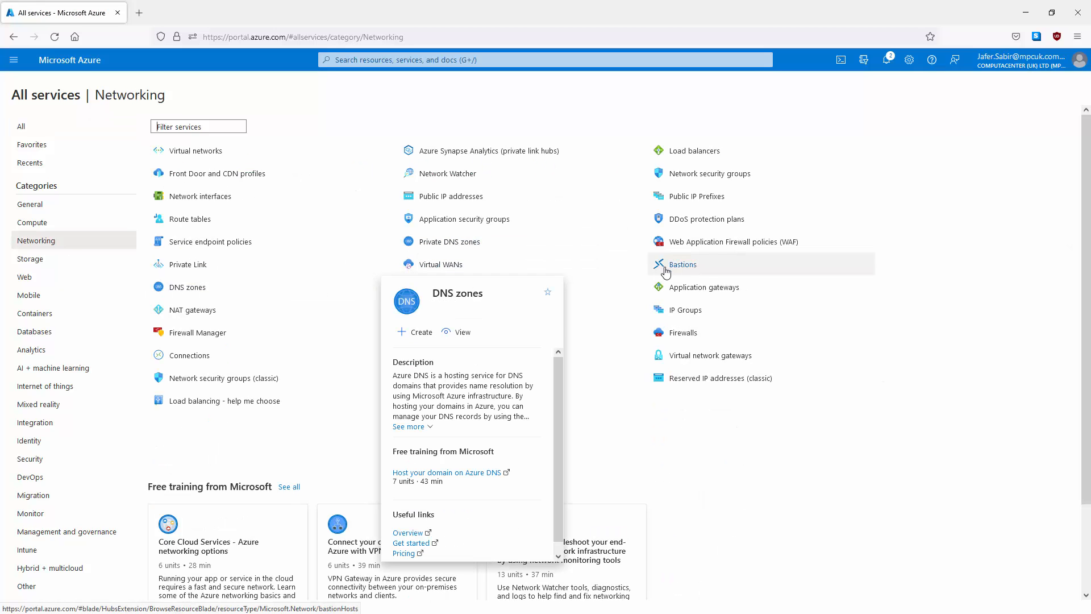
left_click(682, 263)
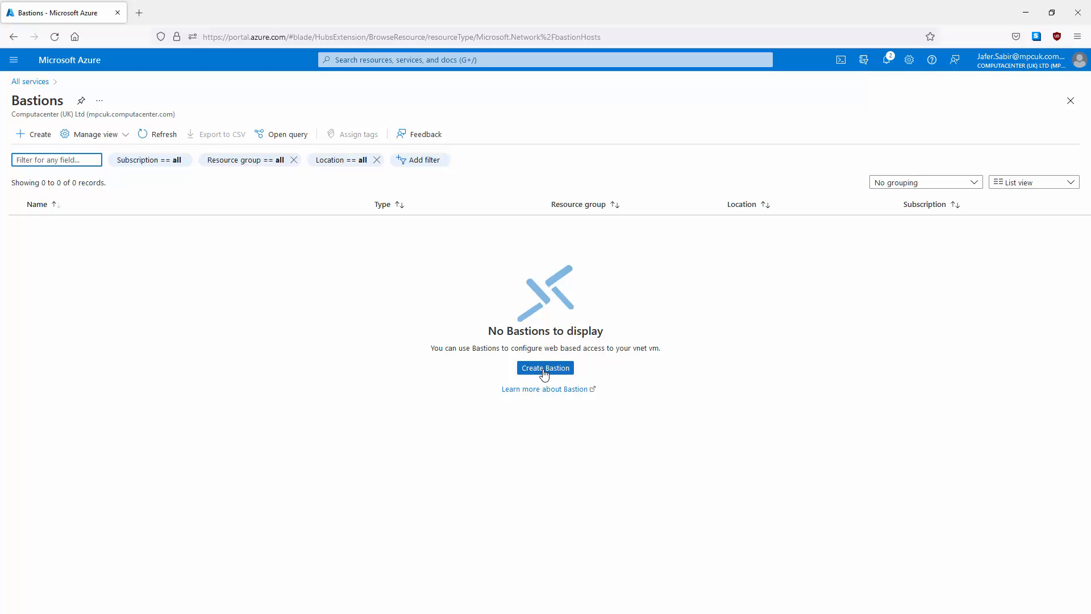
left_click(545, 369)
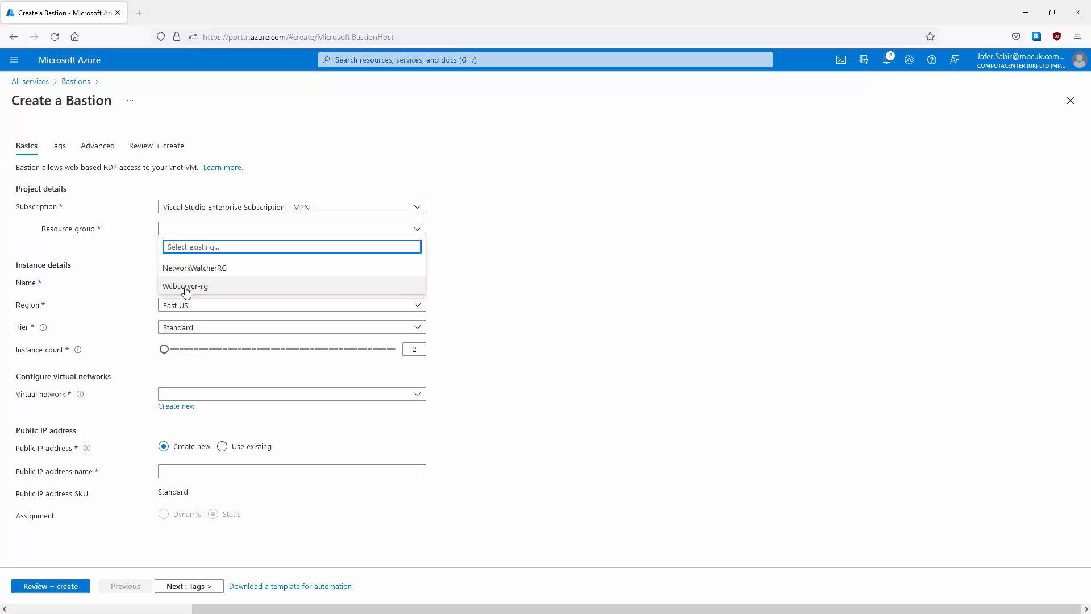
Step: Name the Bastion BastionHost in Webserver-rg, region UK South, on virtual network Webserver-vnet
left_click(185, 287)
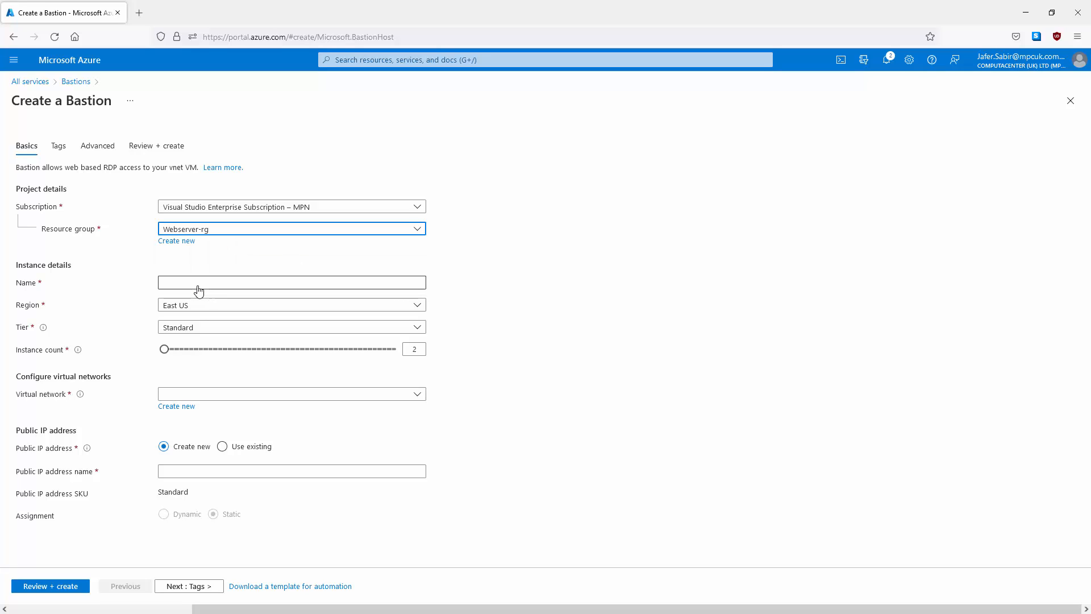
type("BastionHost")
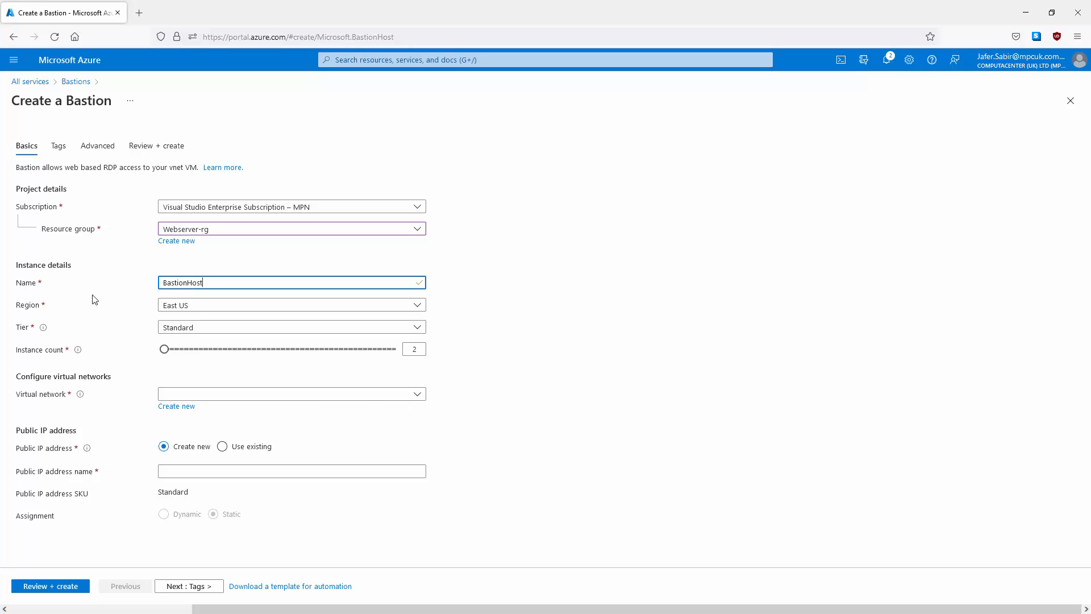
mouse_move(84, 316)
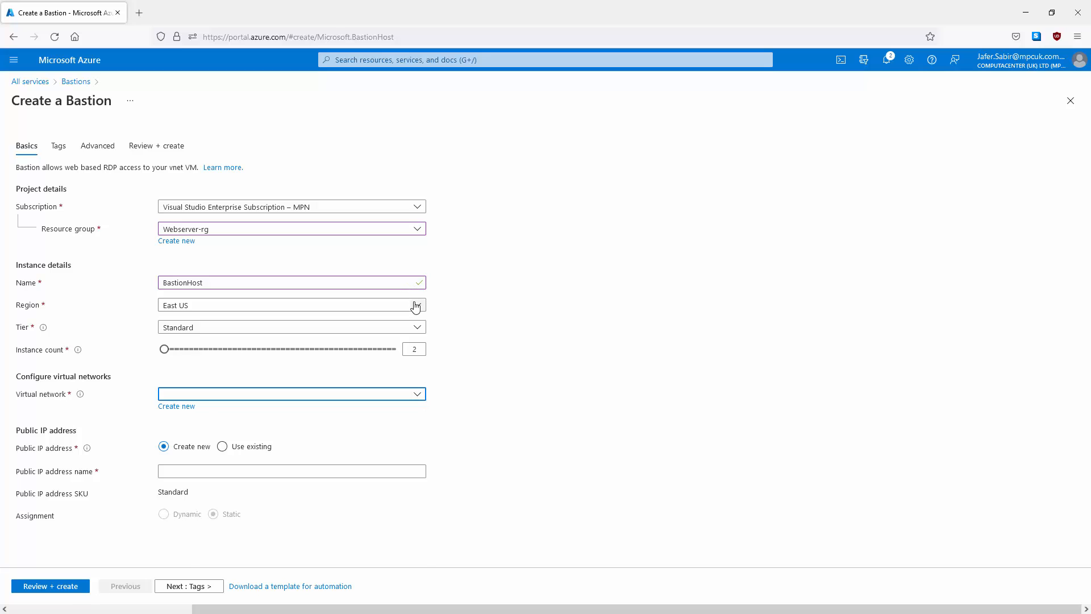
type("uk")
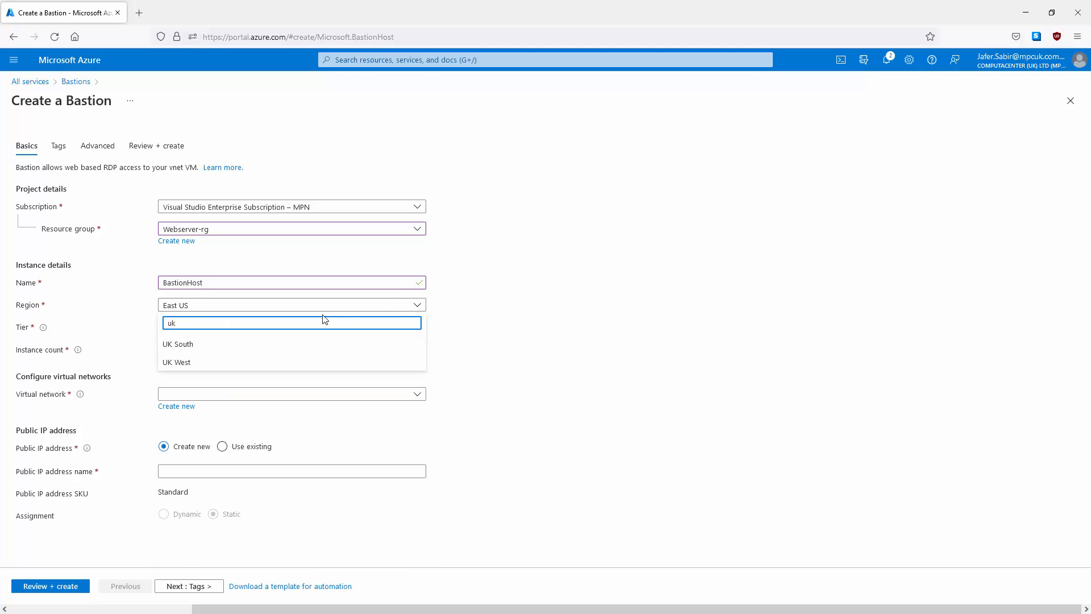
left_click(176, 363)
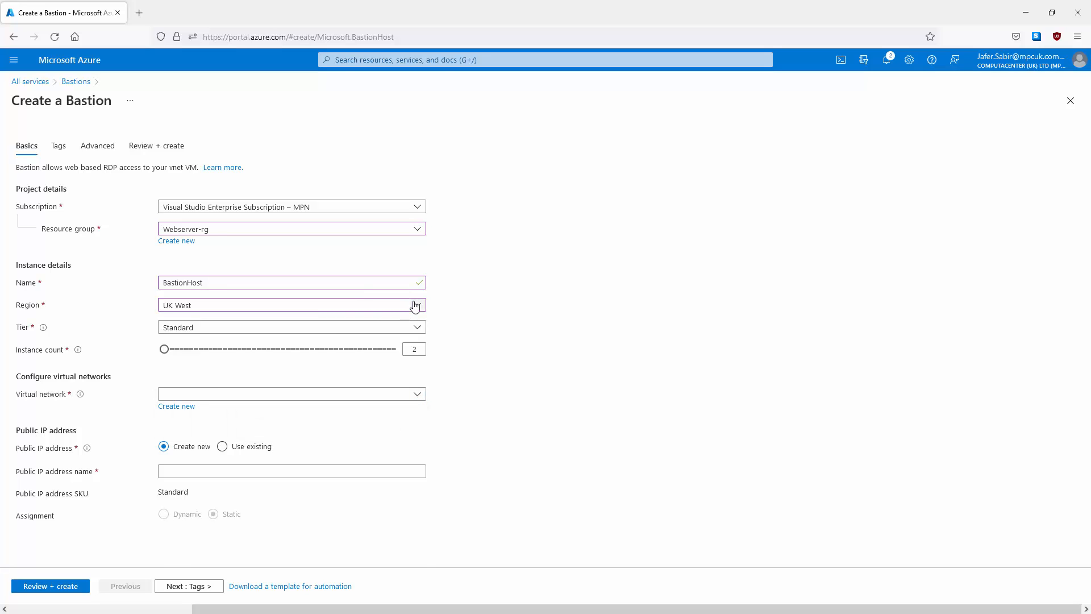
left_click(291, 305)
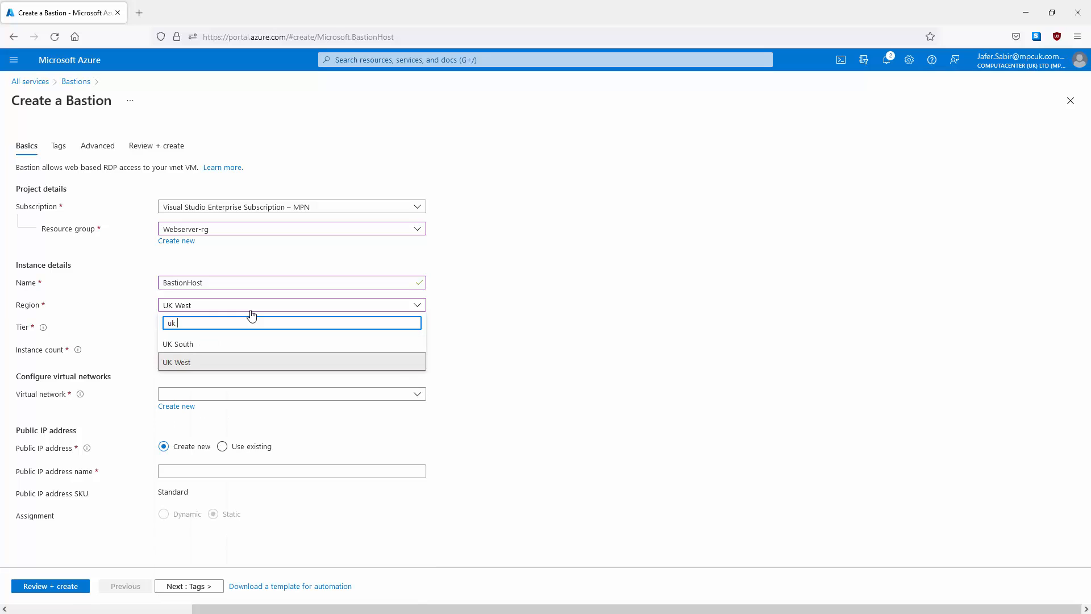
left_click(178, 343)
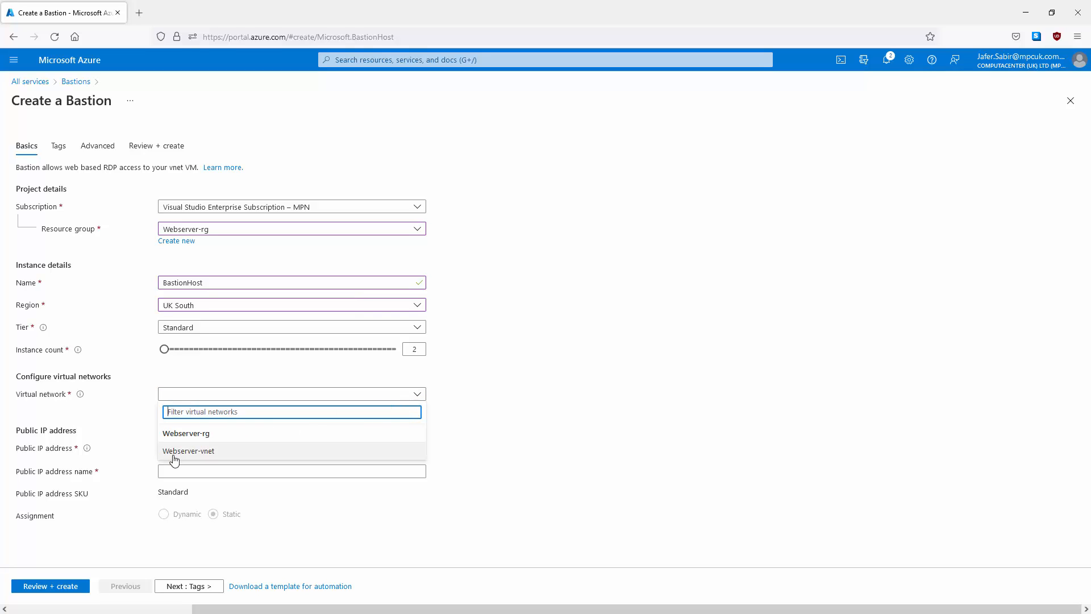
left_click(189, 450)
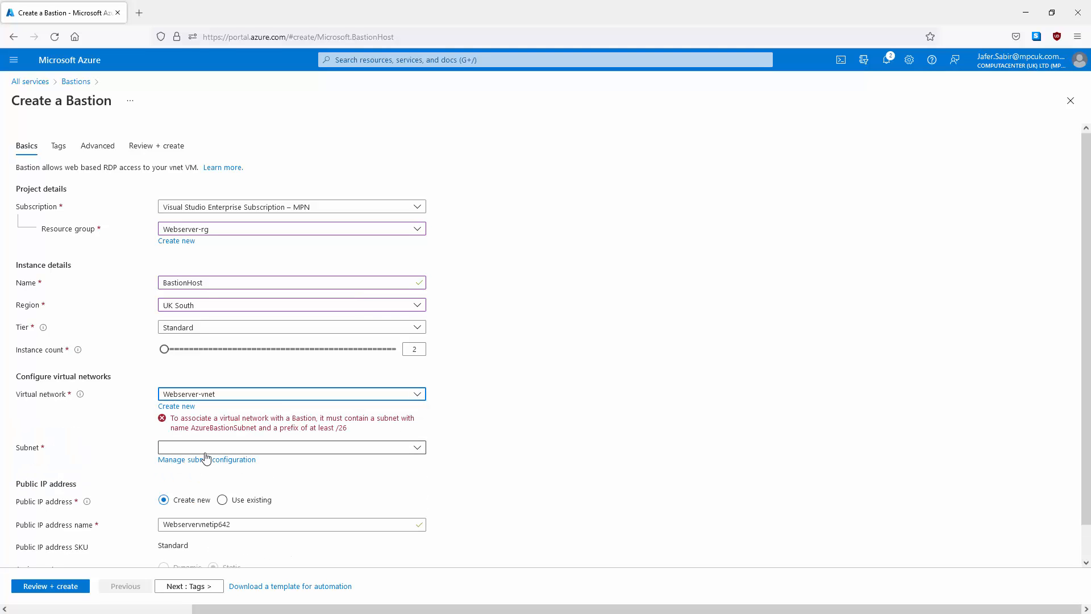
mouse_move(43, 328)
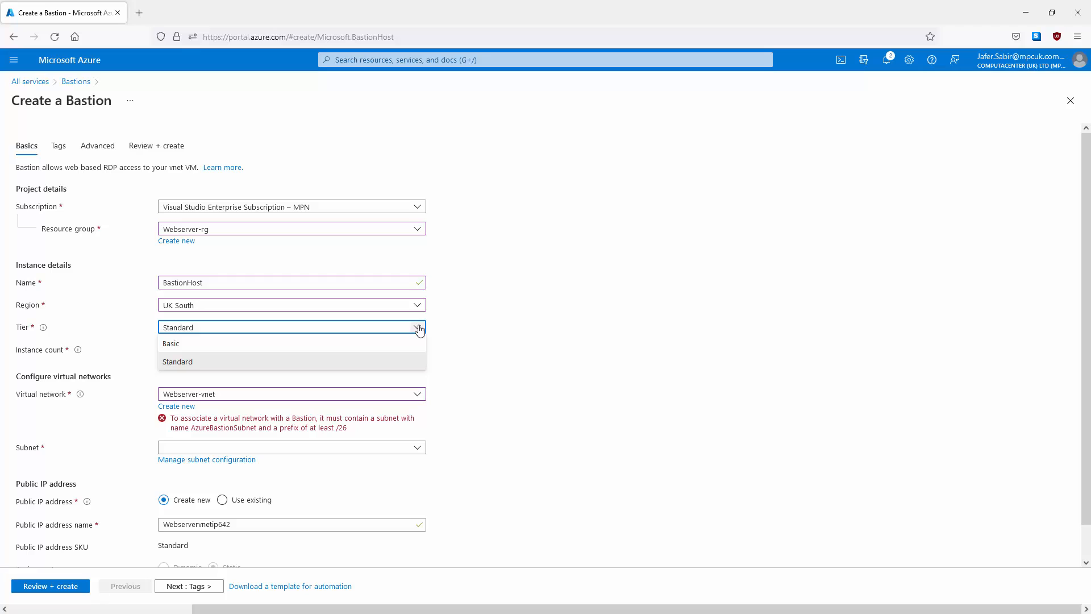
Step: Try Standard tier instance counts up to 50, then settle on the Basic tier
left_click(170, 343)
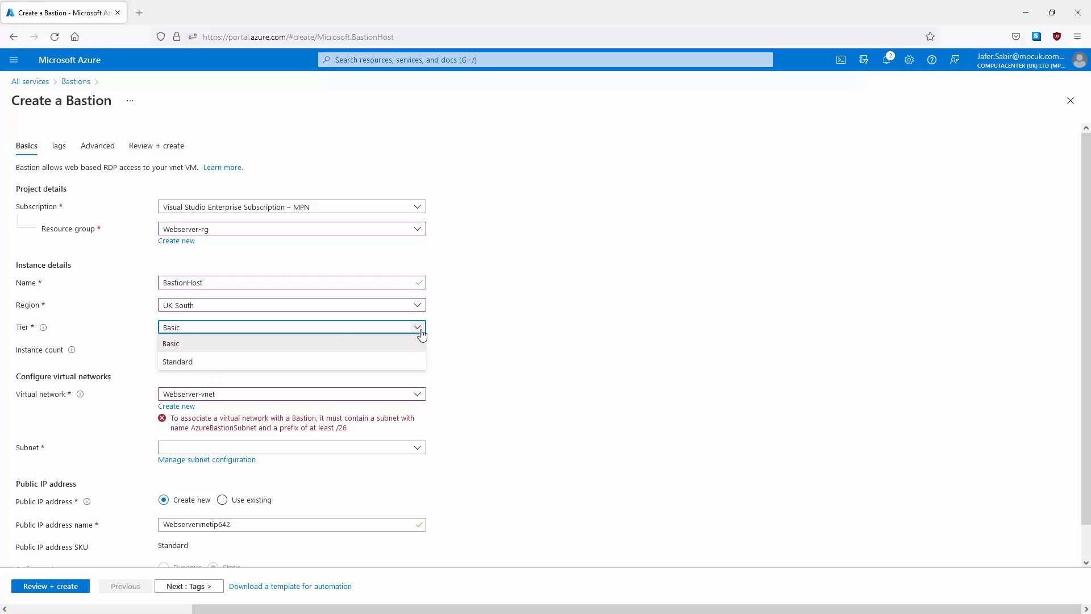
left_click(177, 362)
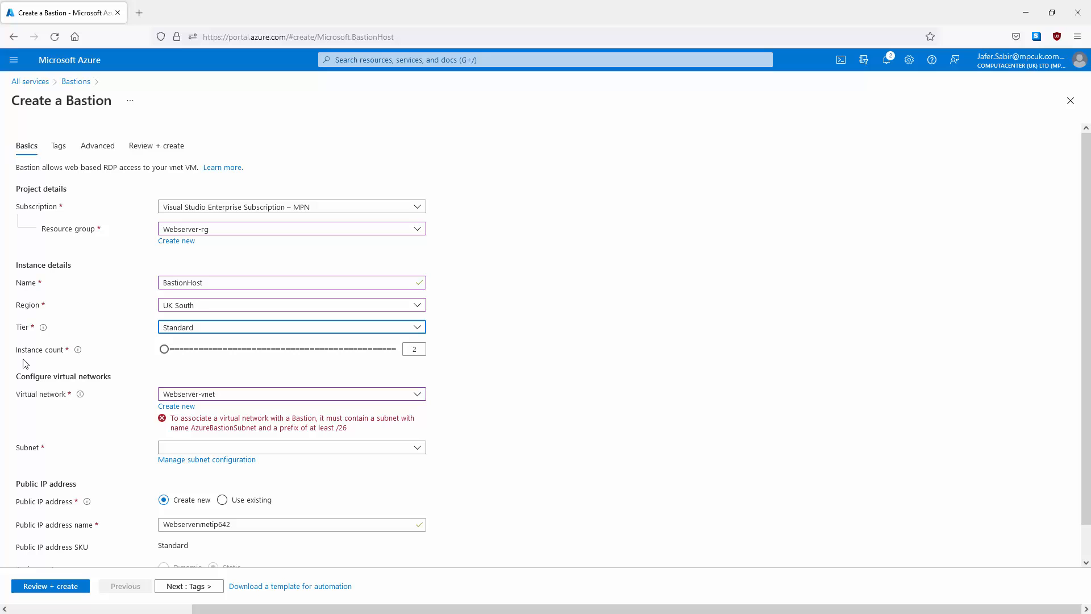
mouse_move(19, 367)
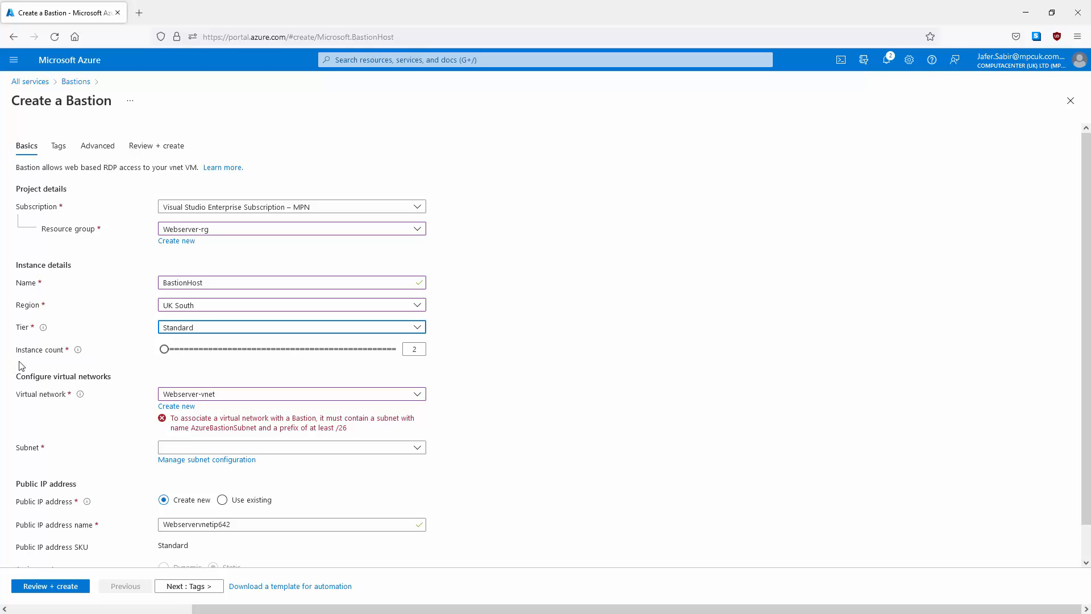
left_click_drag(163, 349, 236, 349)
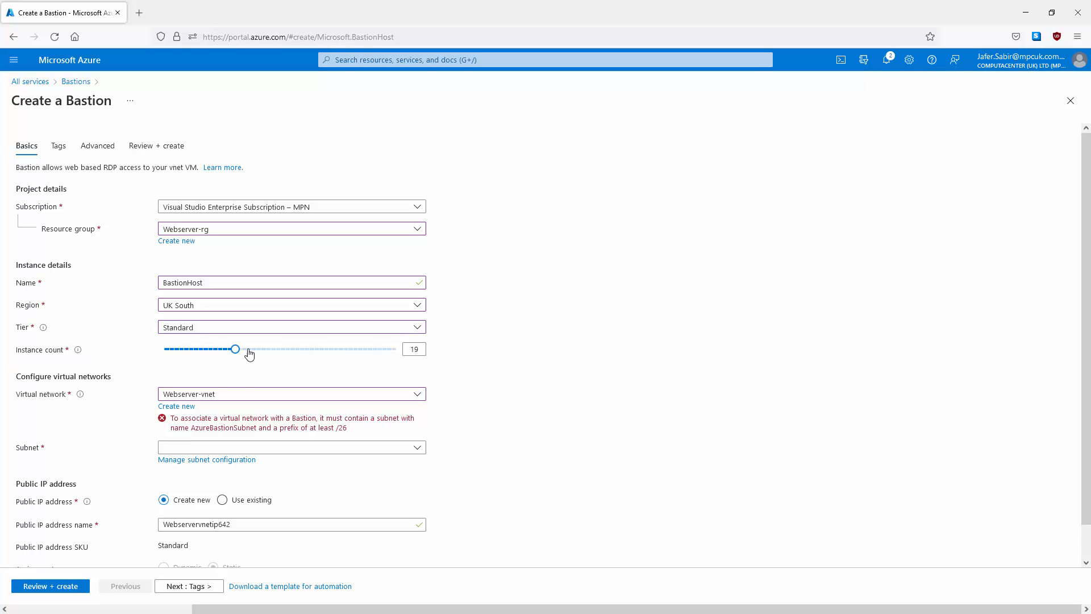
left_click_drag(235, 349, 396, 349)
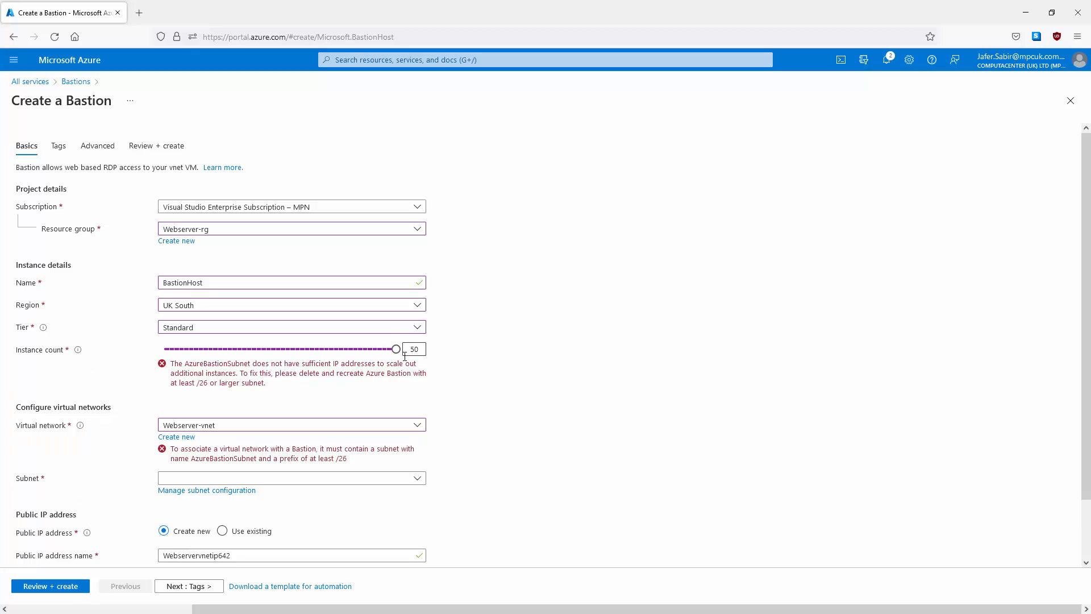
mouse_move(237, 367)
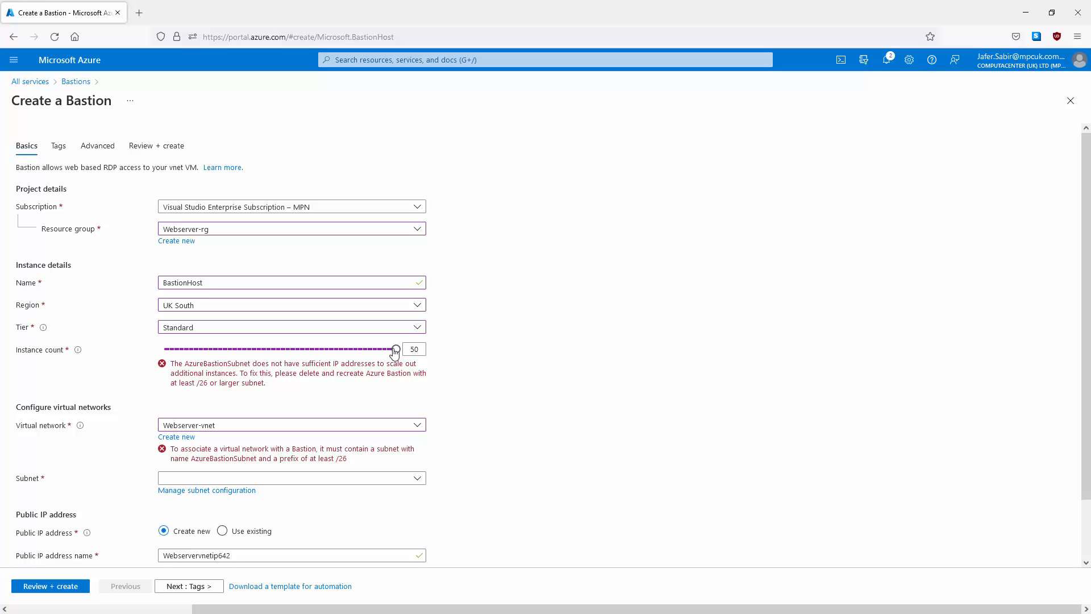
left_click_drag(394, 349, 163, 349)
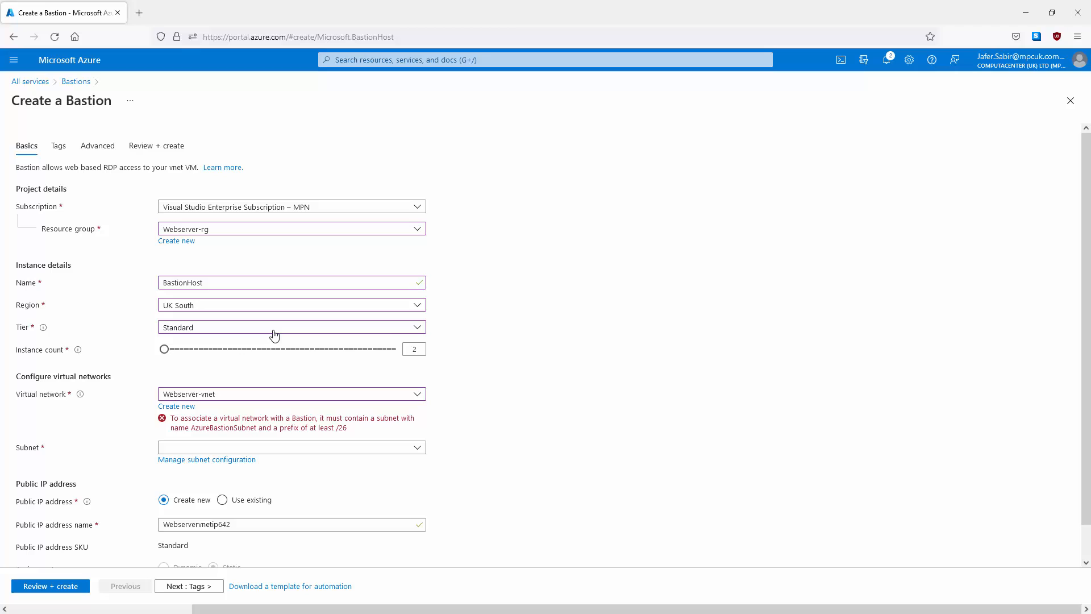
left_click(291, 328)
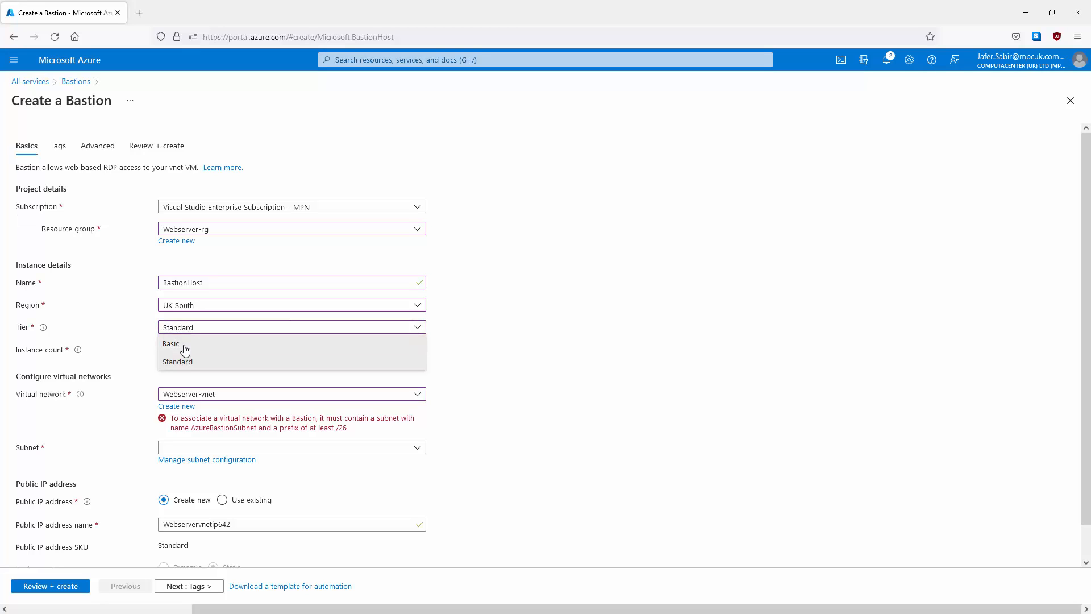
left_click(171, 344)
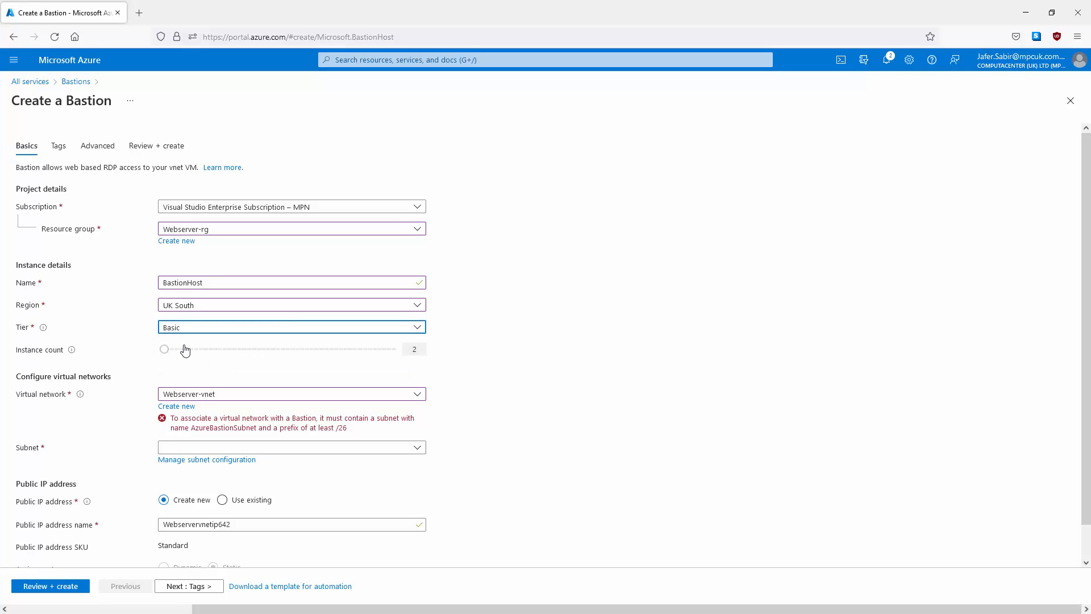
mouse_move(53, 414)
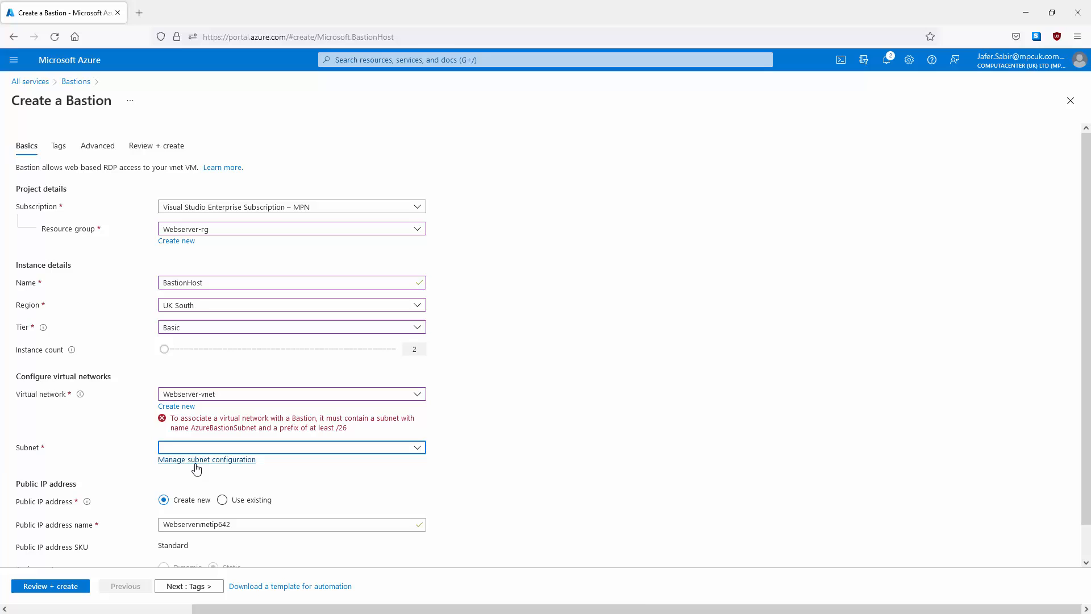
Step: Add a BastionHostSubnet (10.1.8.0/24) to Webserver-vnet and return to the Bastion form
left_click(207, 459)
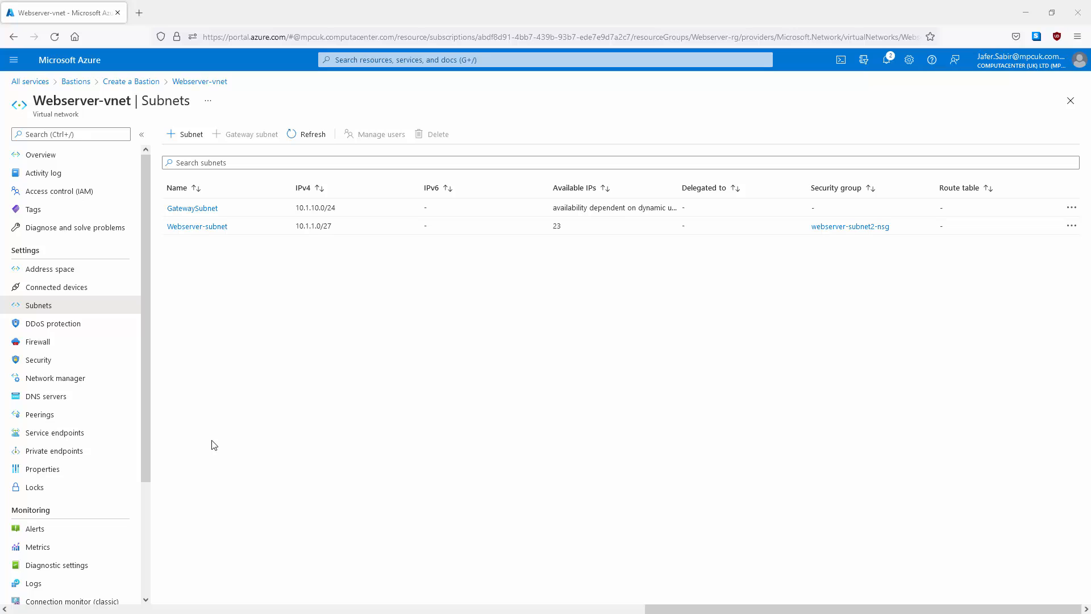
mouse_move(213, 364)
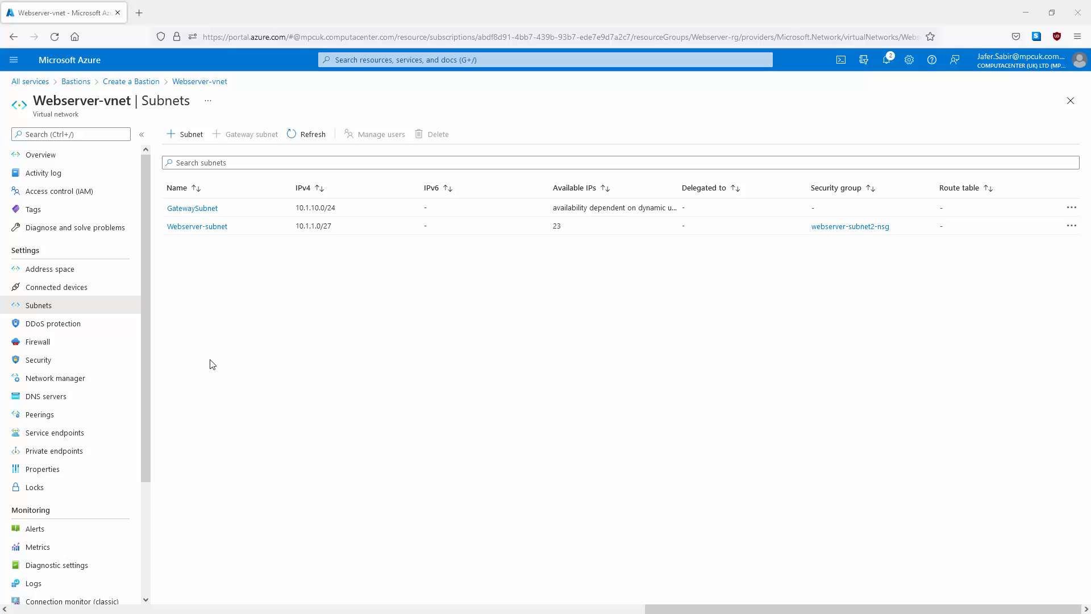
left_click(189, 135)
type("10.1.8.0/24")
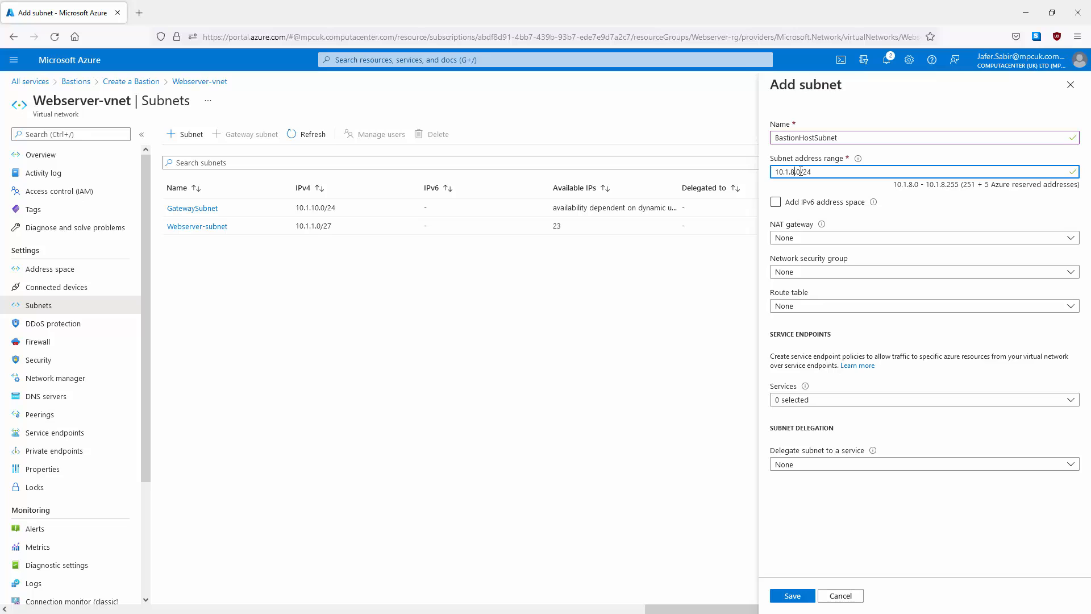
mouse_move(740, 532)
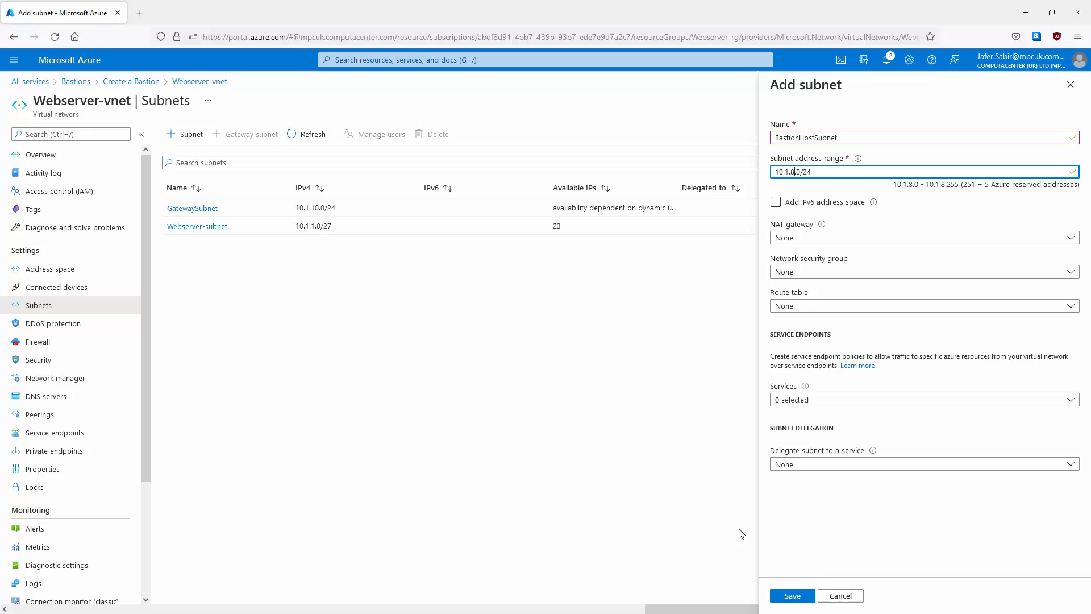
left_click(792, 596)
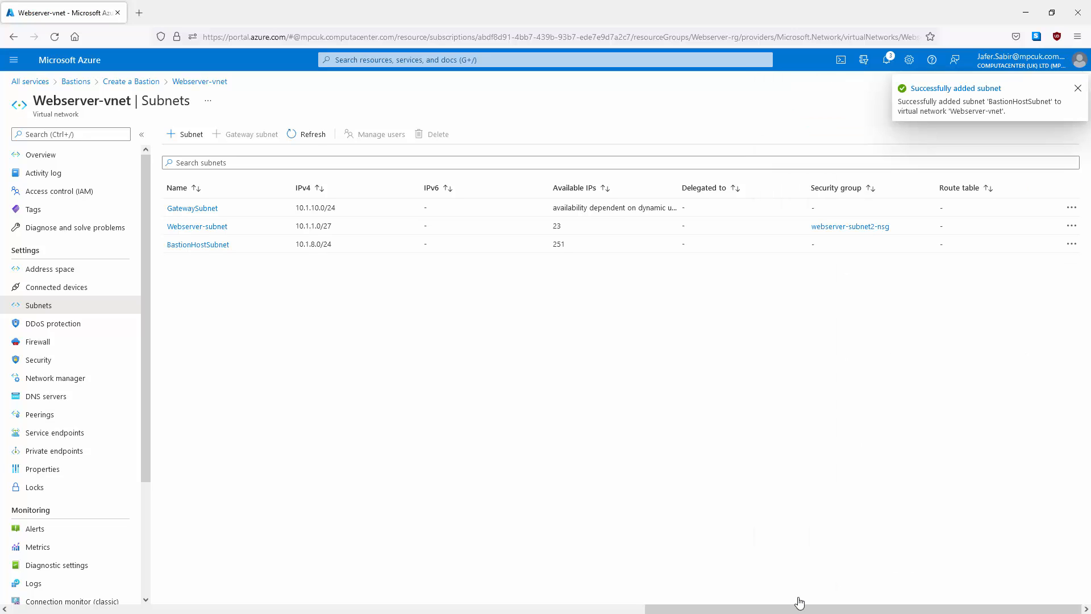
left_click(1078, 88)
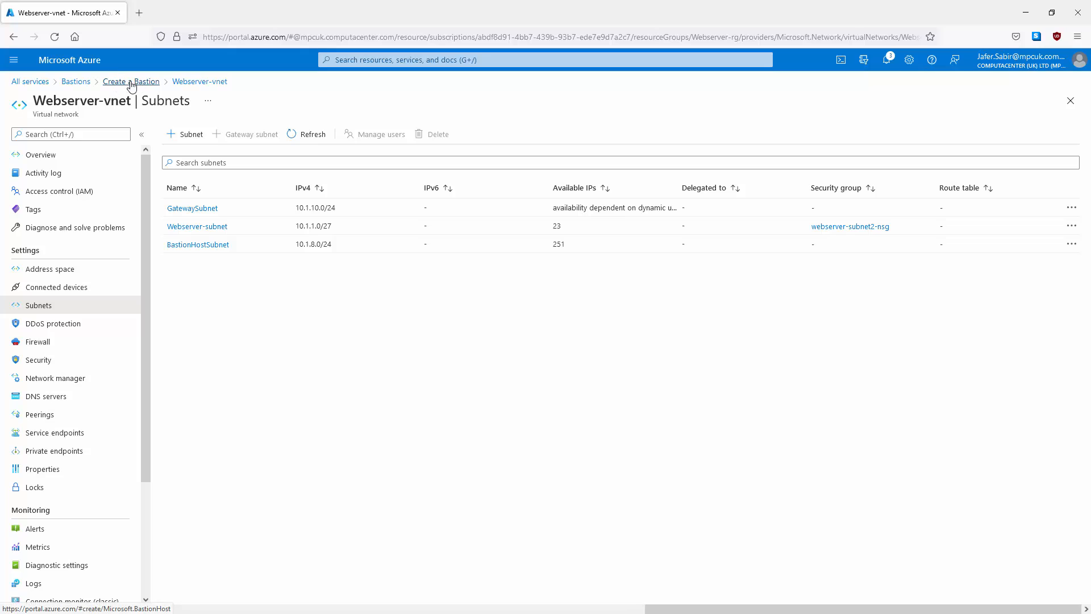
left_click(132, 82)
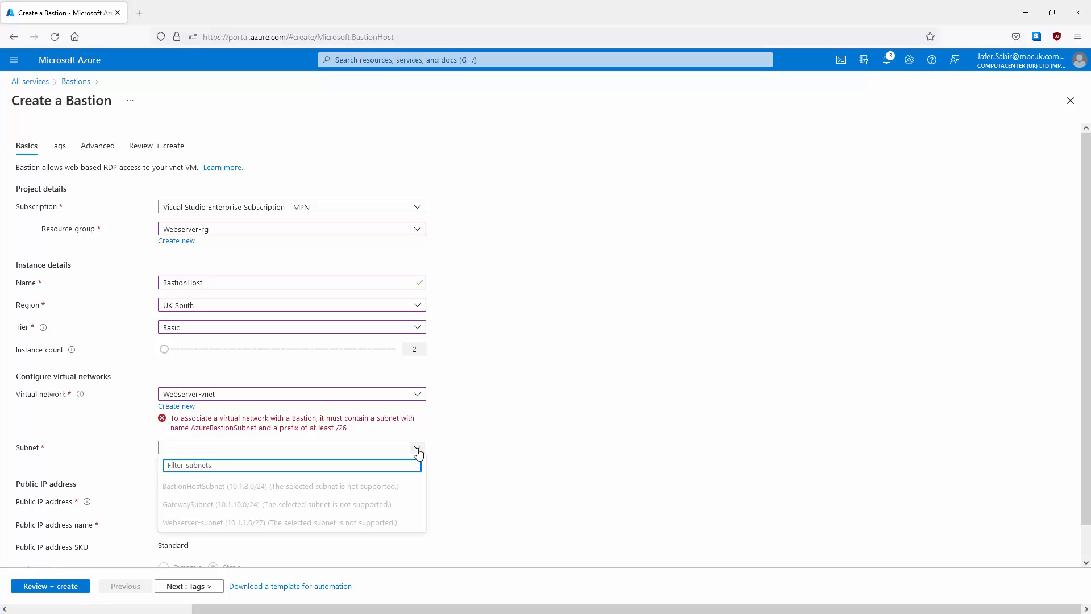
mouse_move(213, 434)
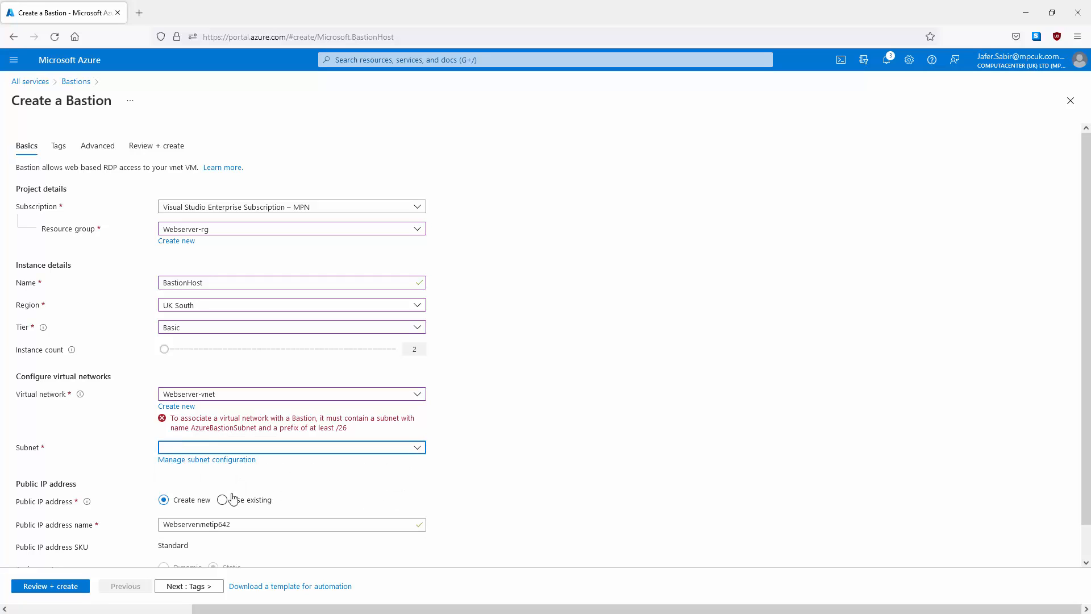
Step: Add an AzureBastionSubnet with range 10.1.7.0/24 to Webserver-vnet
left_click(207, 460)
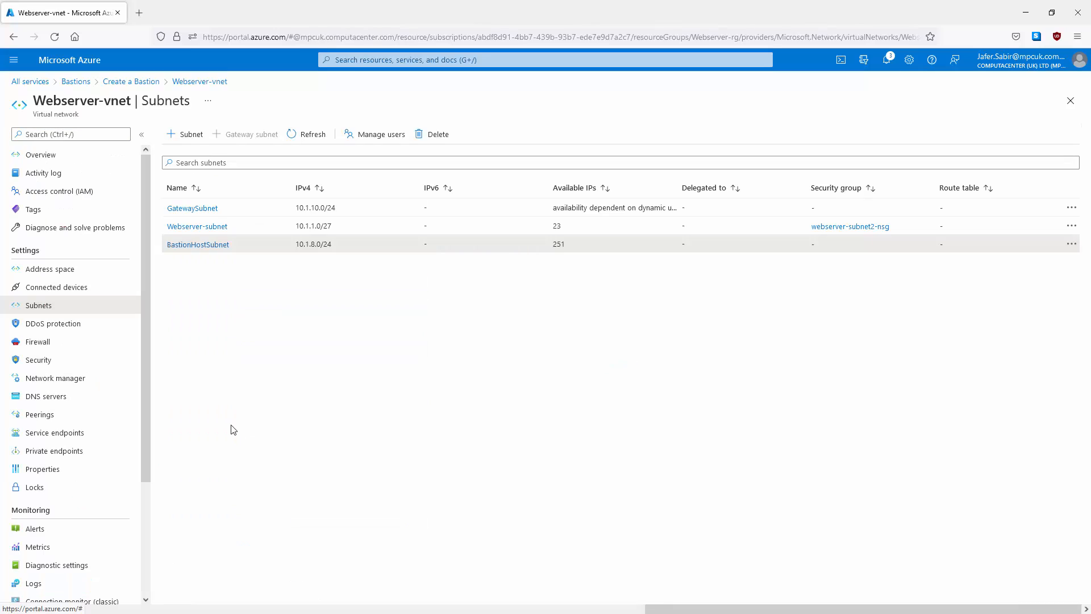
mouse_move(231, 382)
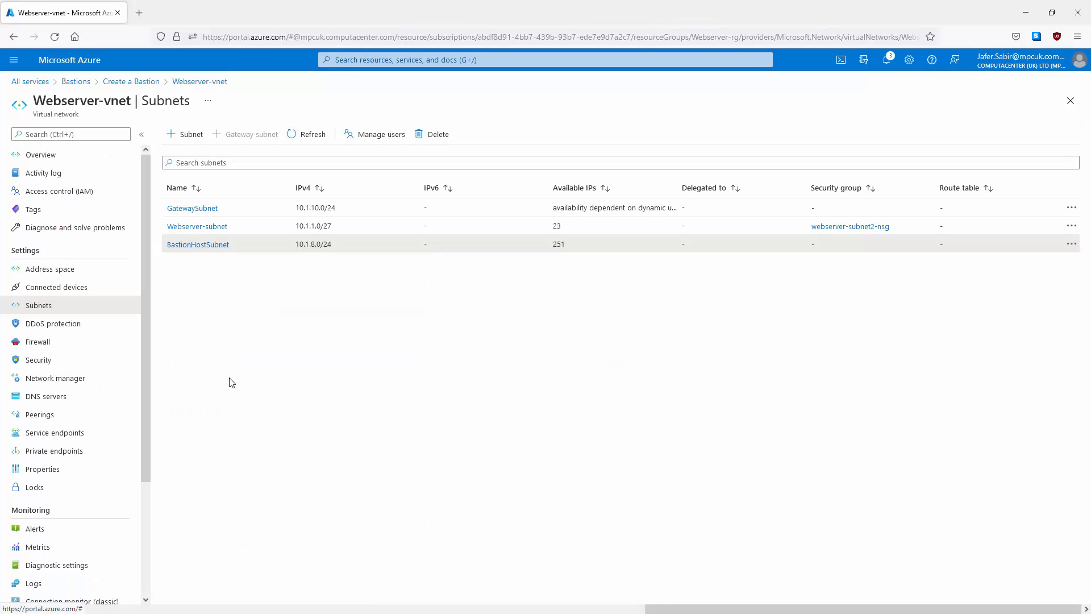
left_click(189, 135)
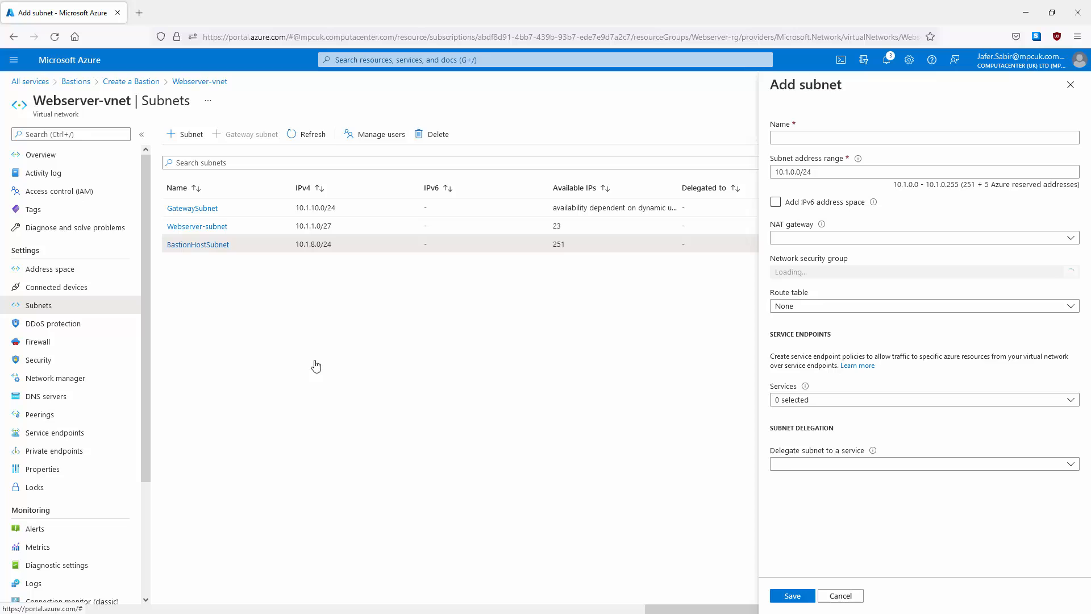
left_click(925, 138)
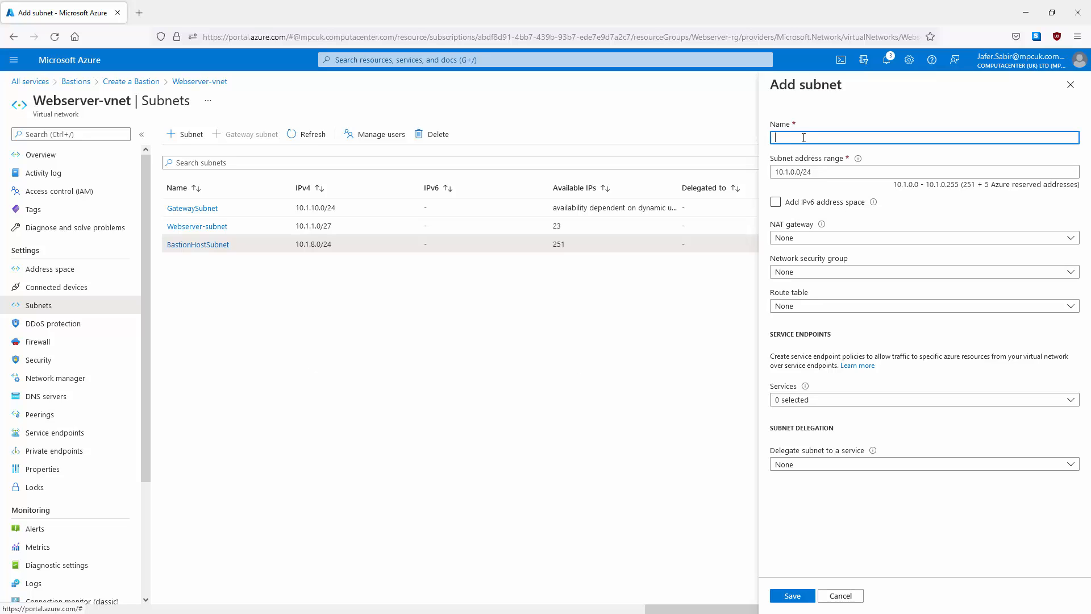
type("AzureBastion")
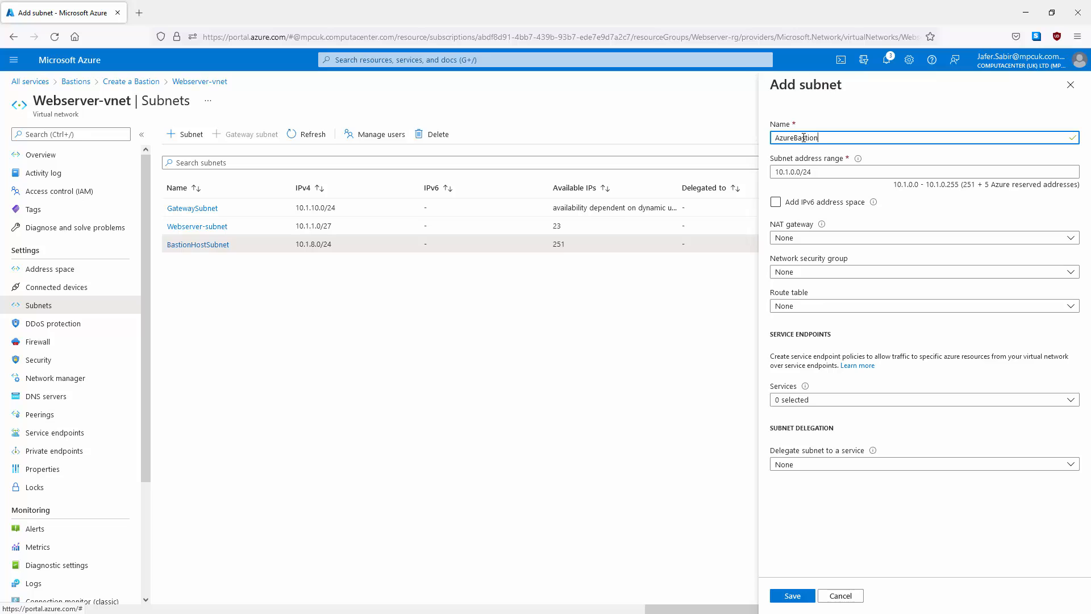
type("Subnet")
left_click(924, 171)
type("7")
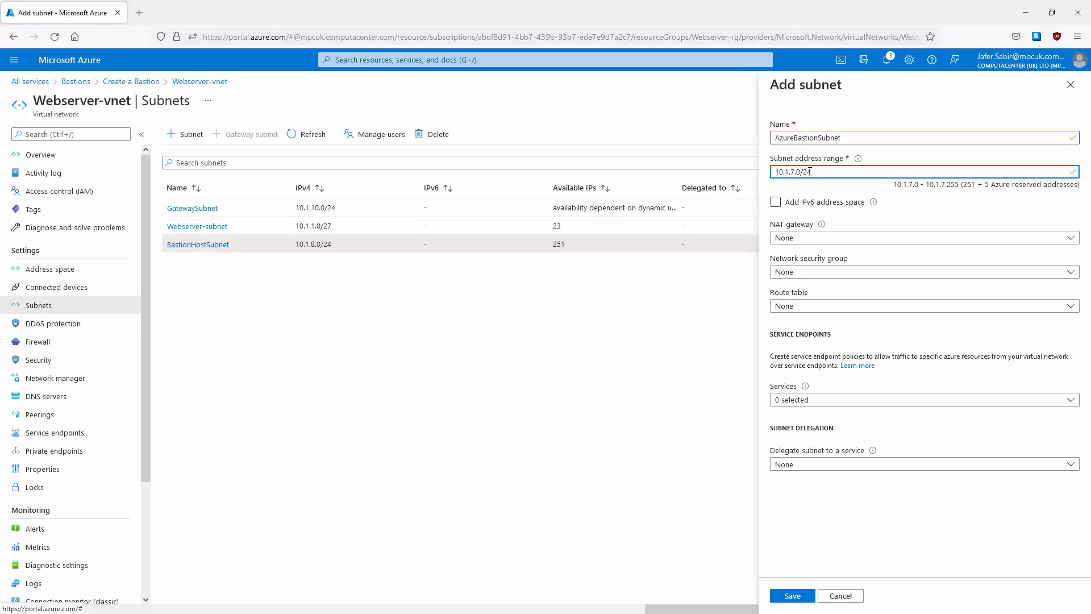
left_click(791, 596)
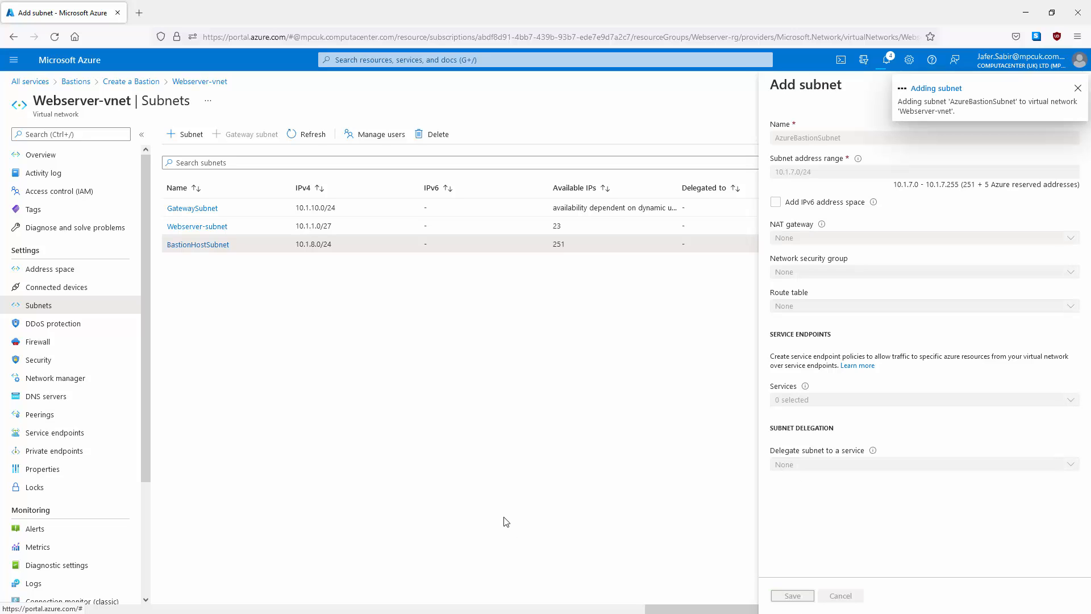
Step: Use AzureBastionSubnet and existing public IP webserver-ng, then validate via Review + create
left_click(792, 596)
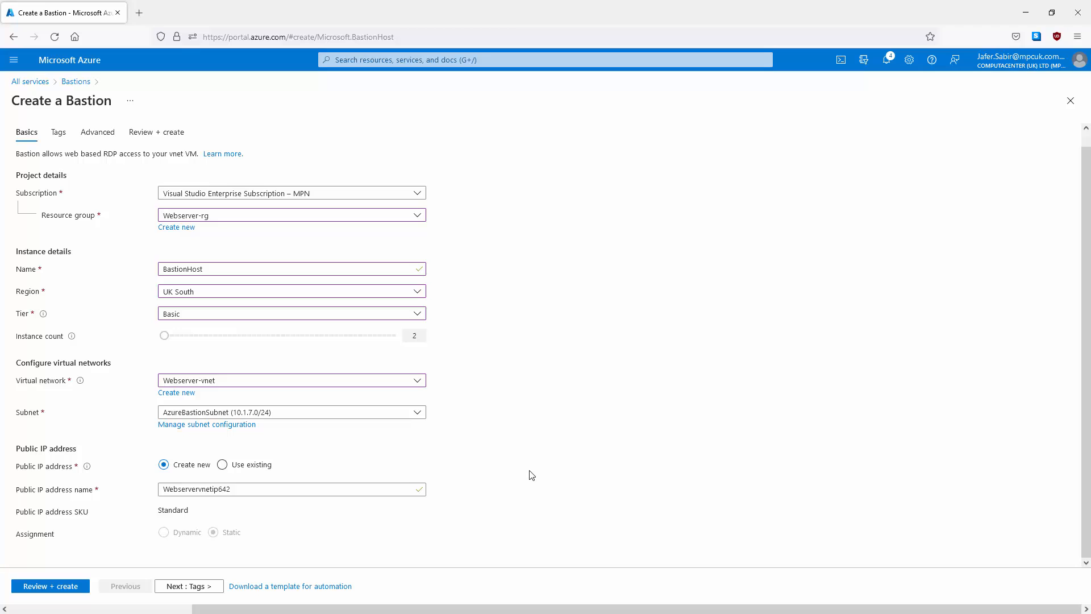
mouse_move(316, 479)
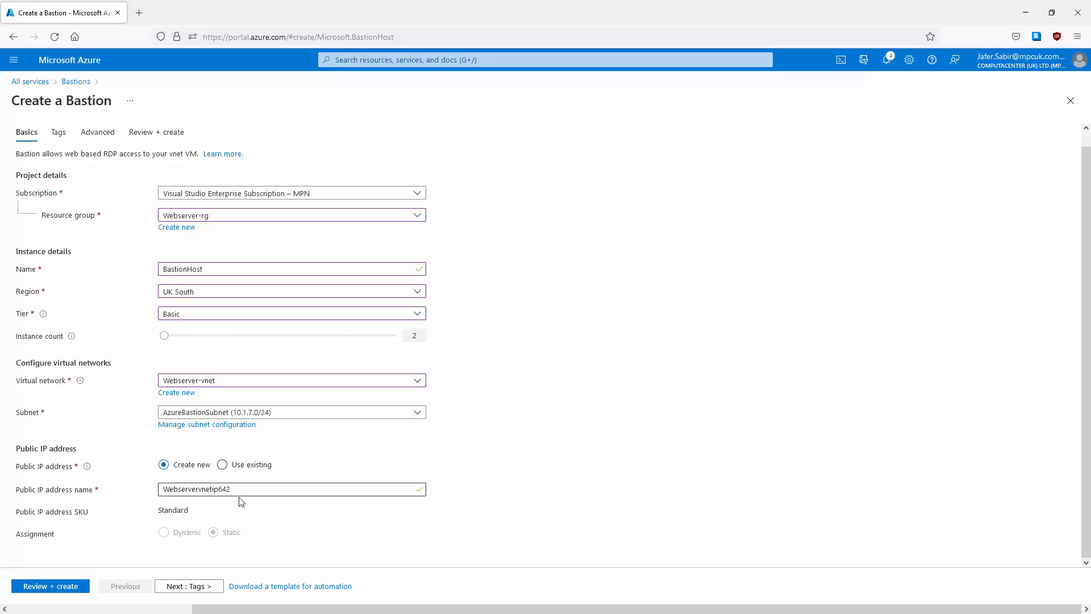
mouse_move(223, 502)
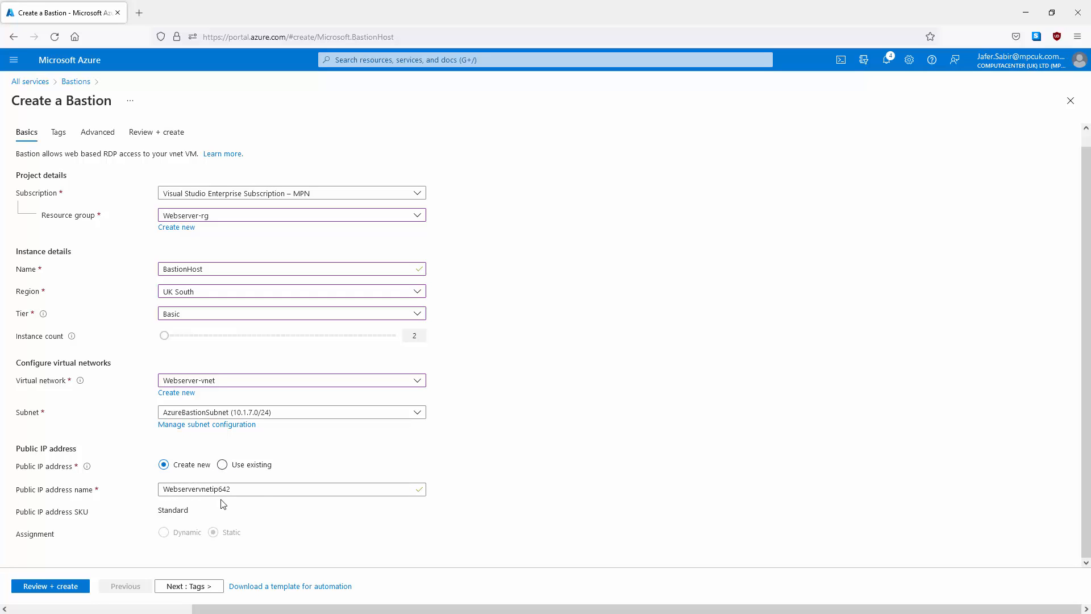
mouse_move(223, 466)
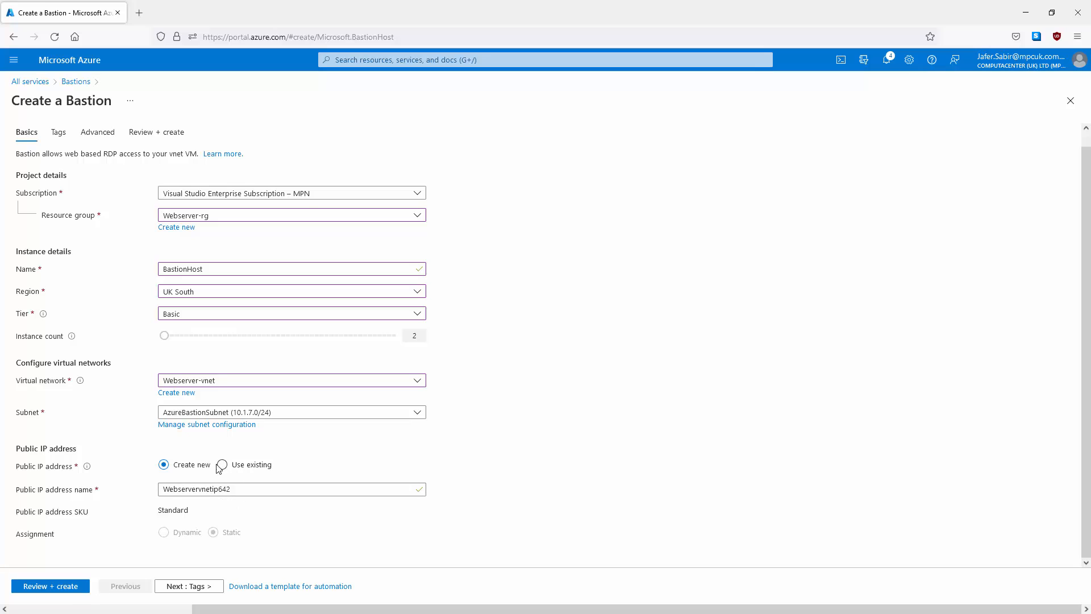
left_click(220, 465)
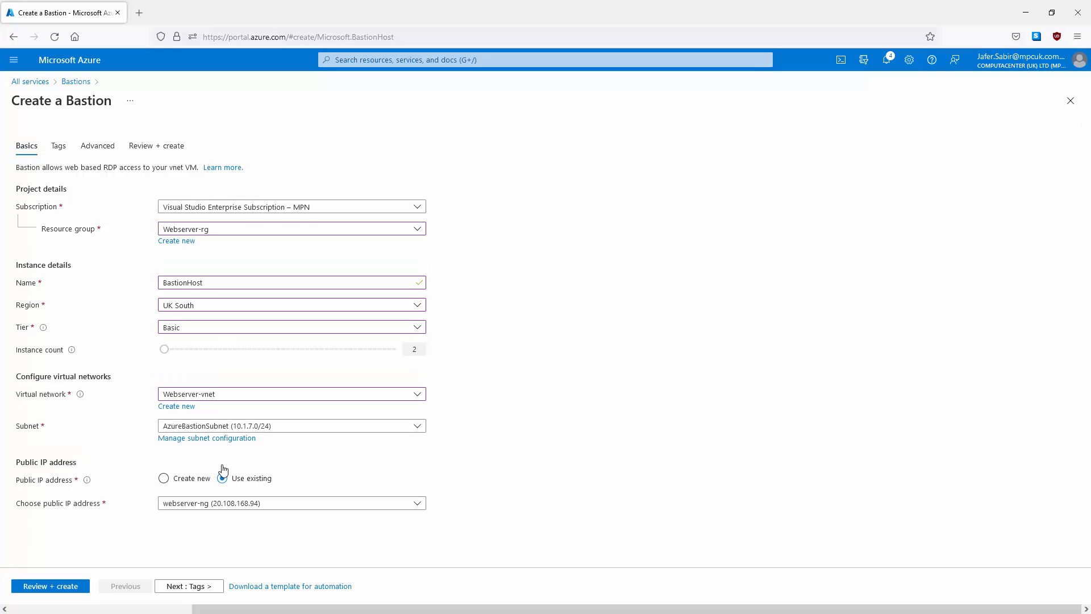
left_click(220, 477)
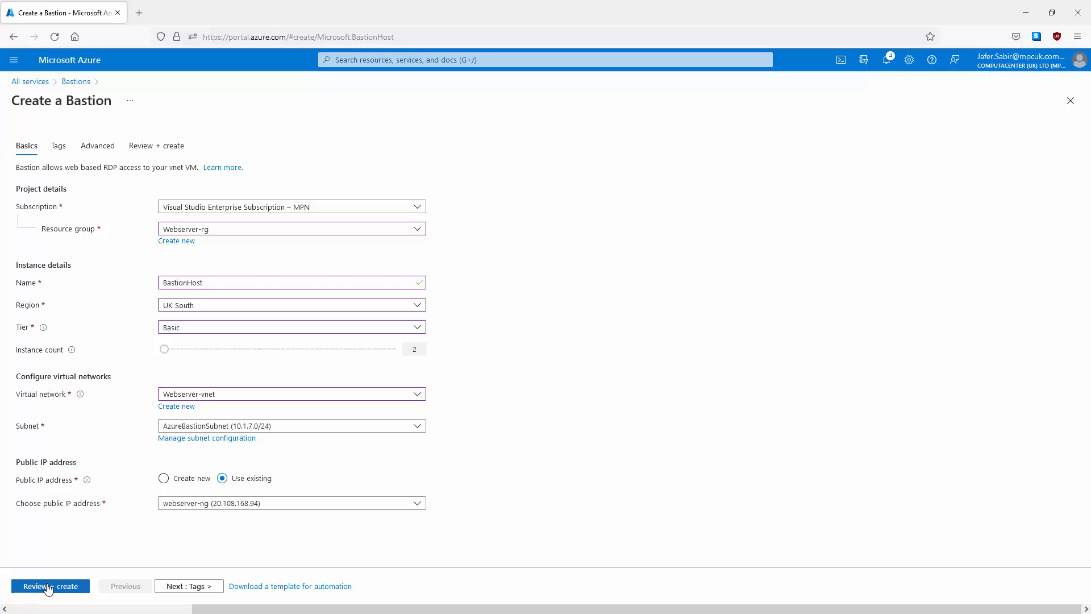
left_click(50, 586)
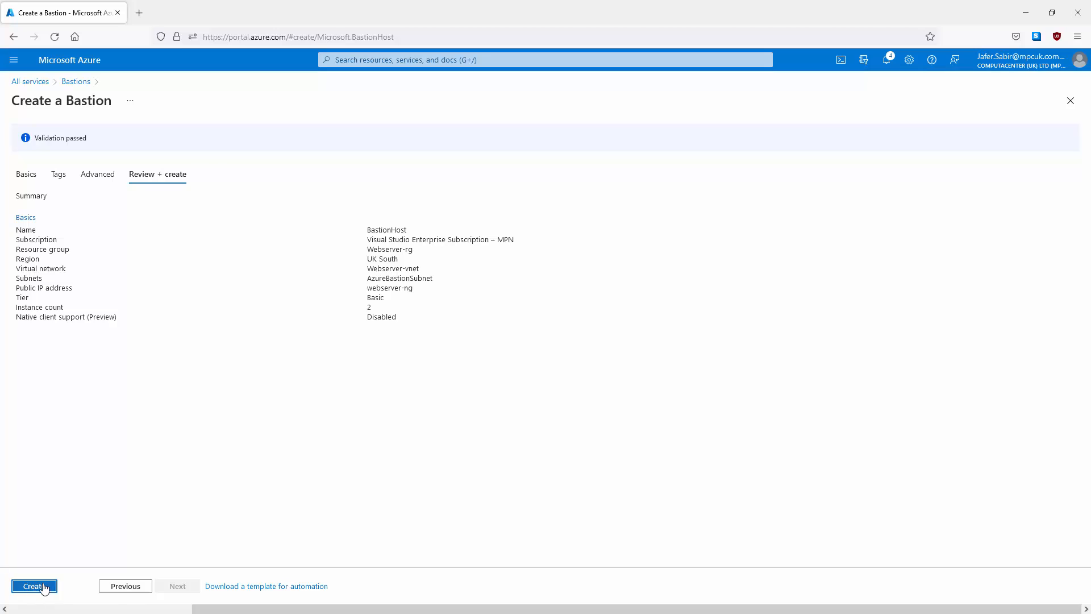
Step: Deploy BastionHost and go to its overview showing provisioning state Succeeded
left_click(34, 587)
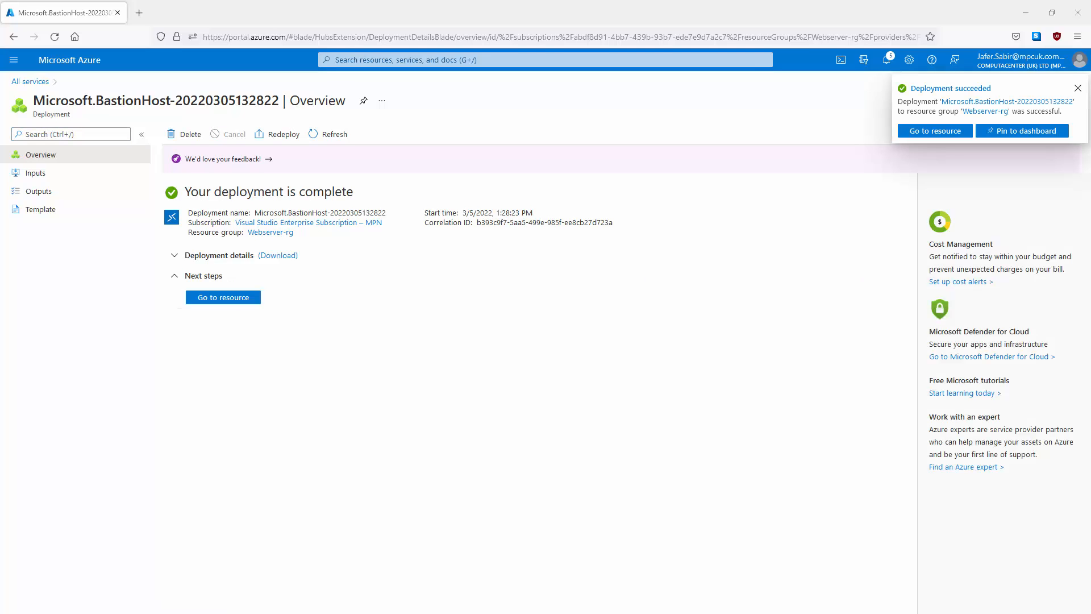
left_click(1078, 89)
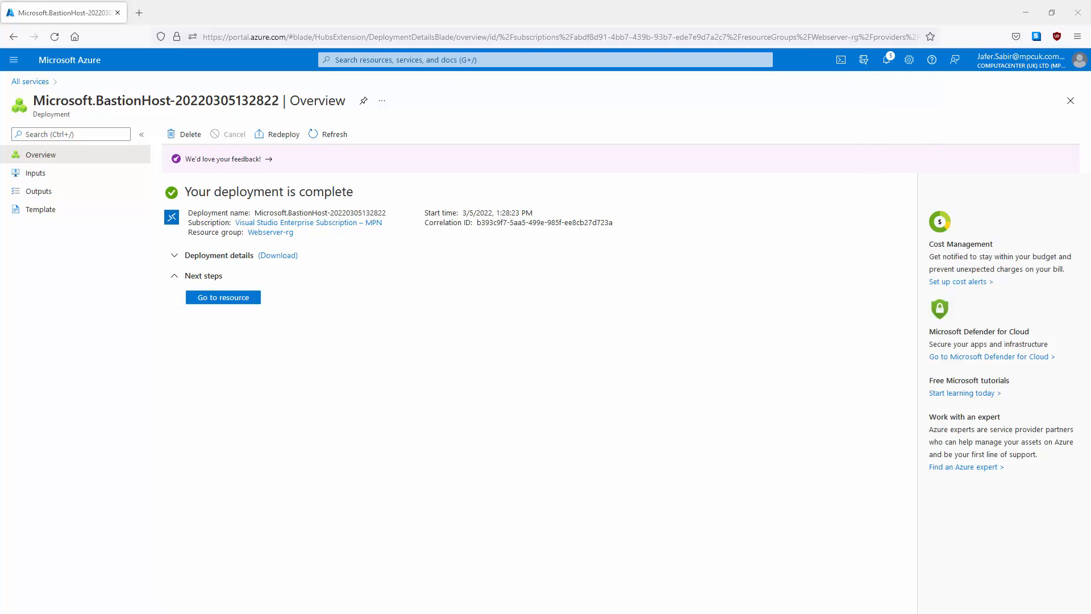
mouse_move(222, 355)
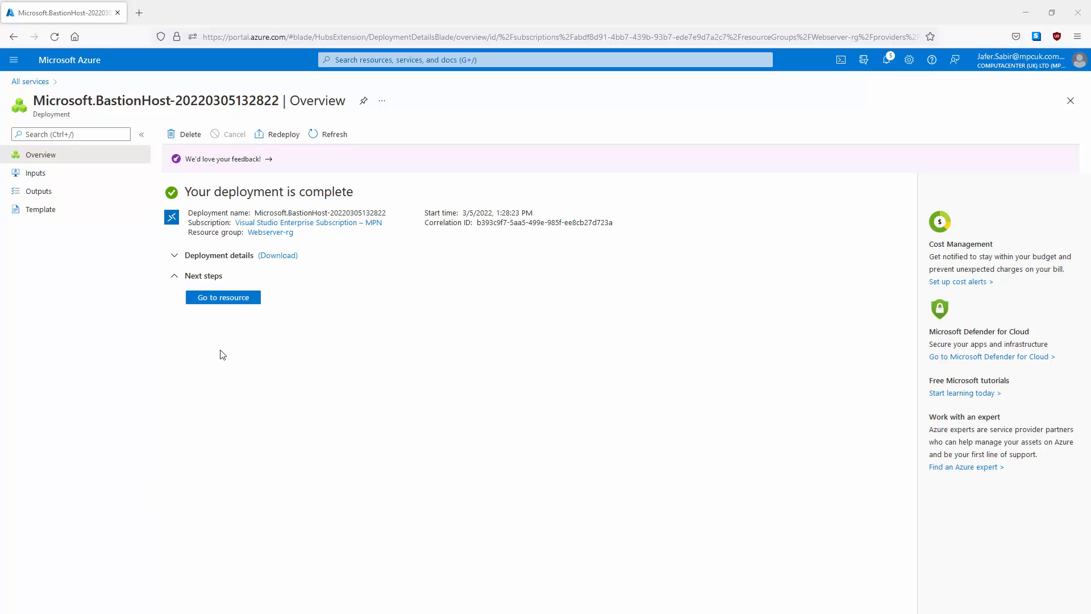
left_click(223, 297)
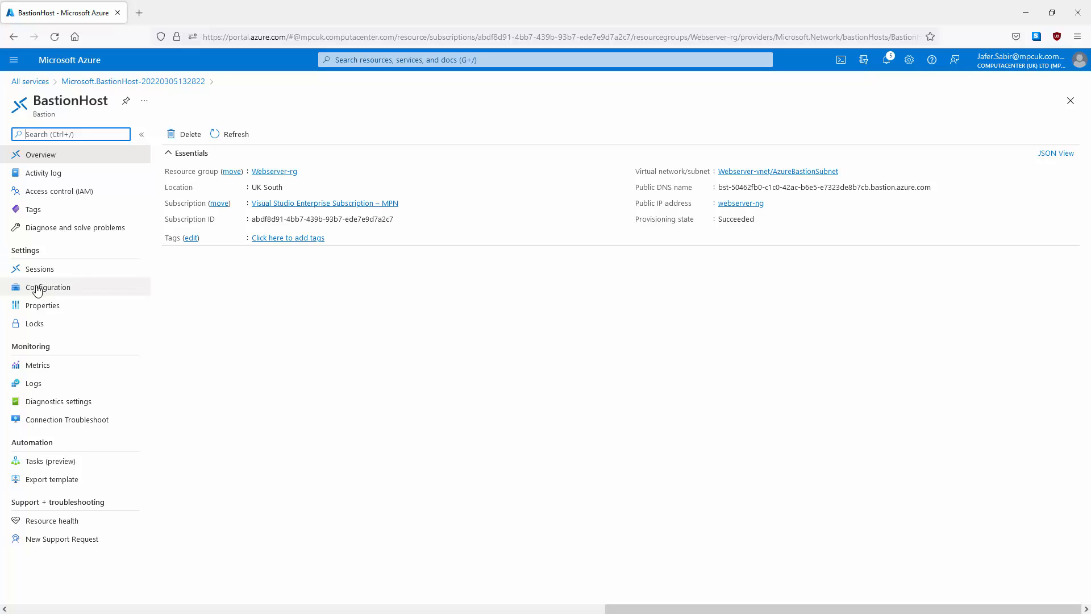
Step: Show the Virtual machines list with Client1 running
left_click(47, 286)
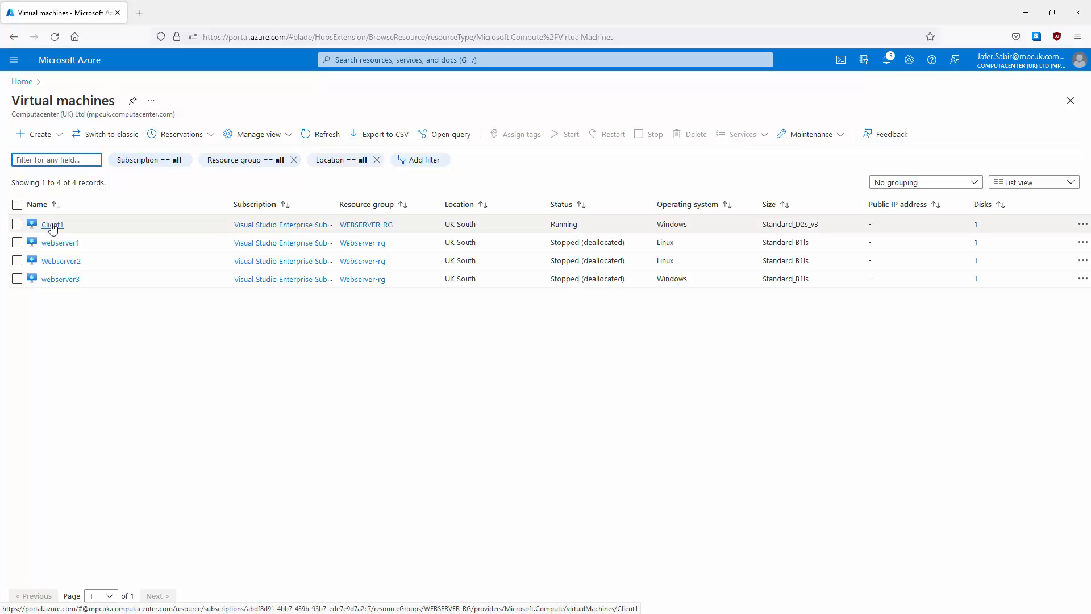
Step: Start a Bastion browser RDP session to Client1 with username 'adminj'
left_click(53, 224)
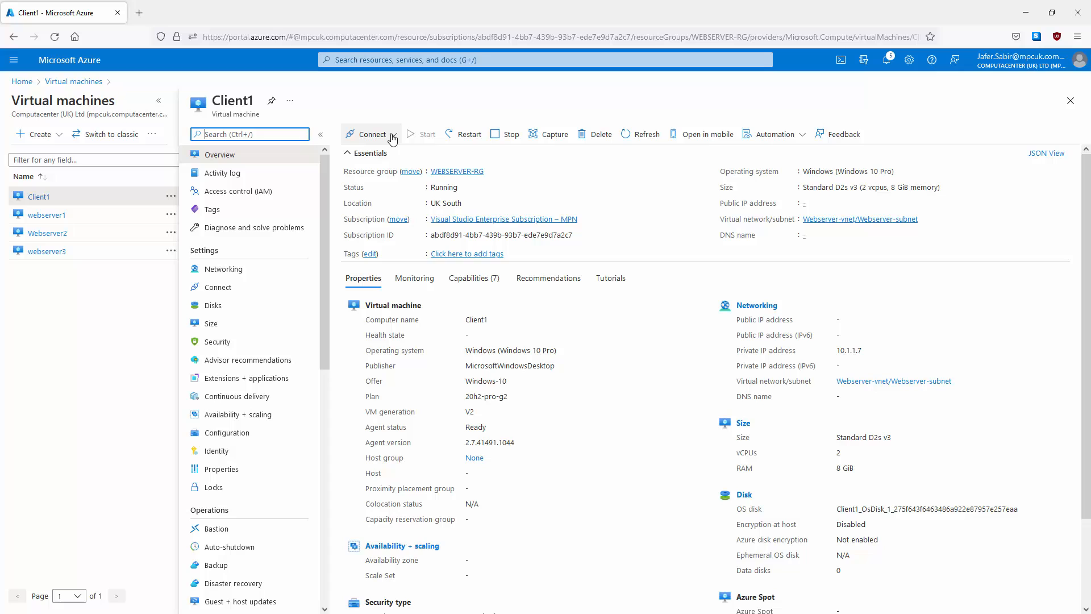
left_click(394, 136)
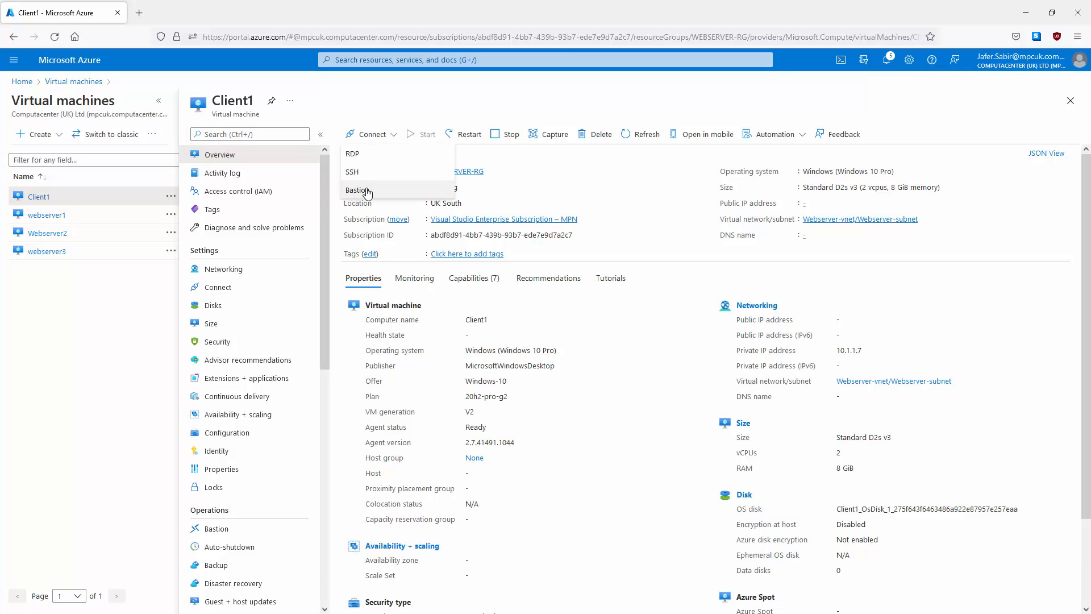
left_click(356, 189)
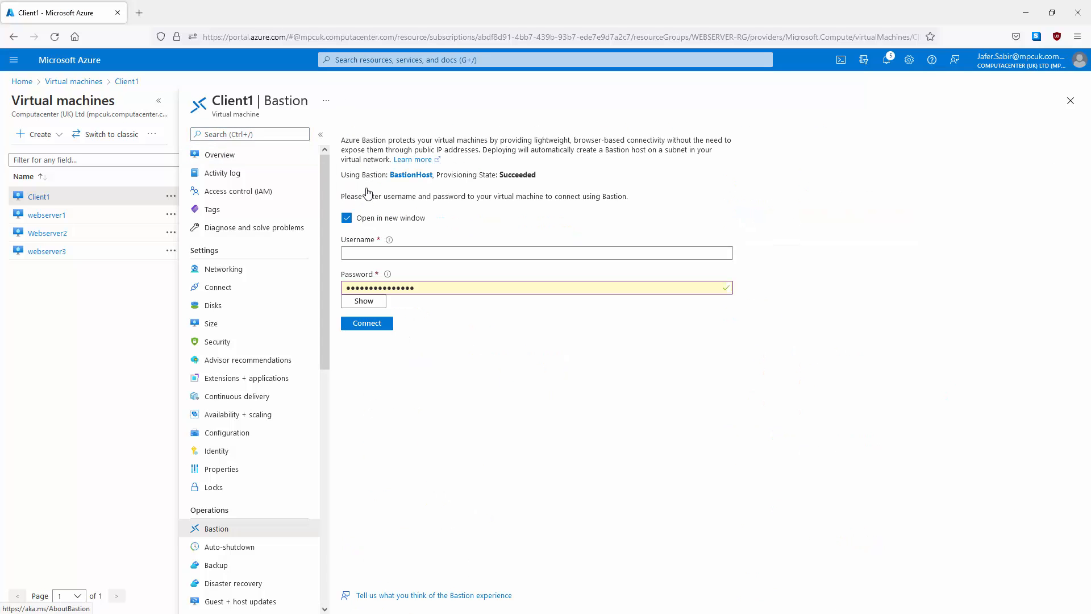
left_click(536, 252)
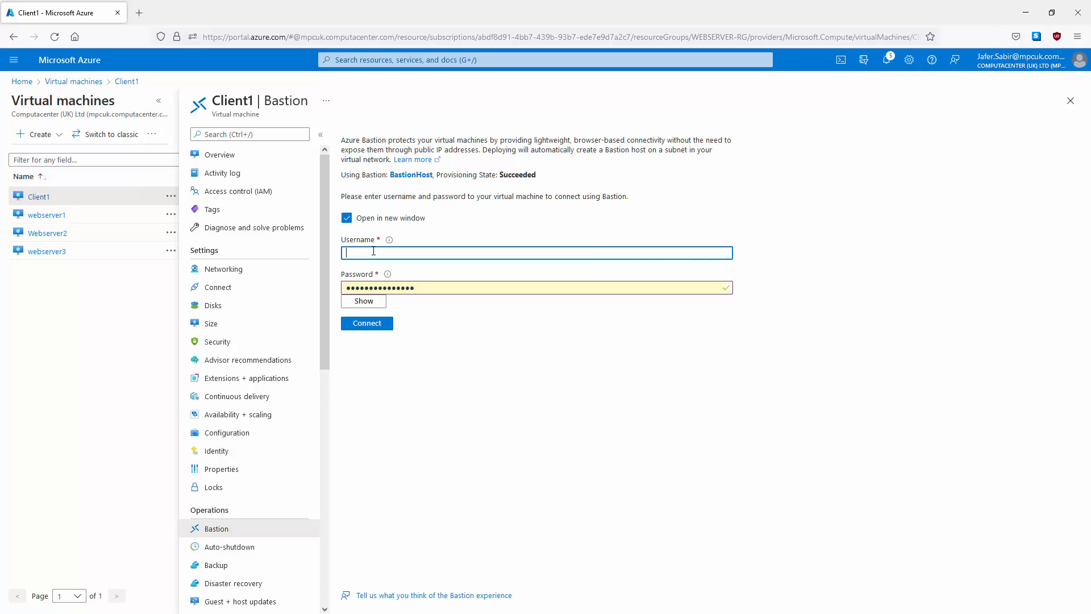
type("adminj")
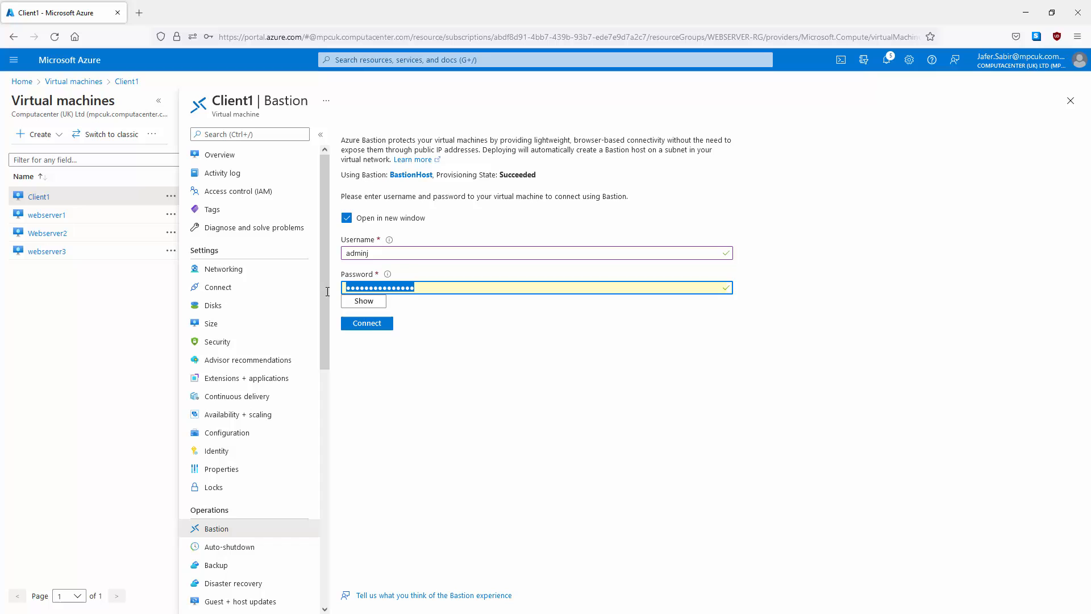
left_click(366, 323)
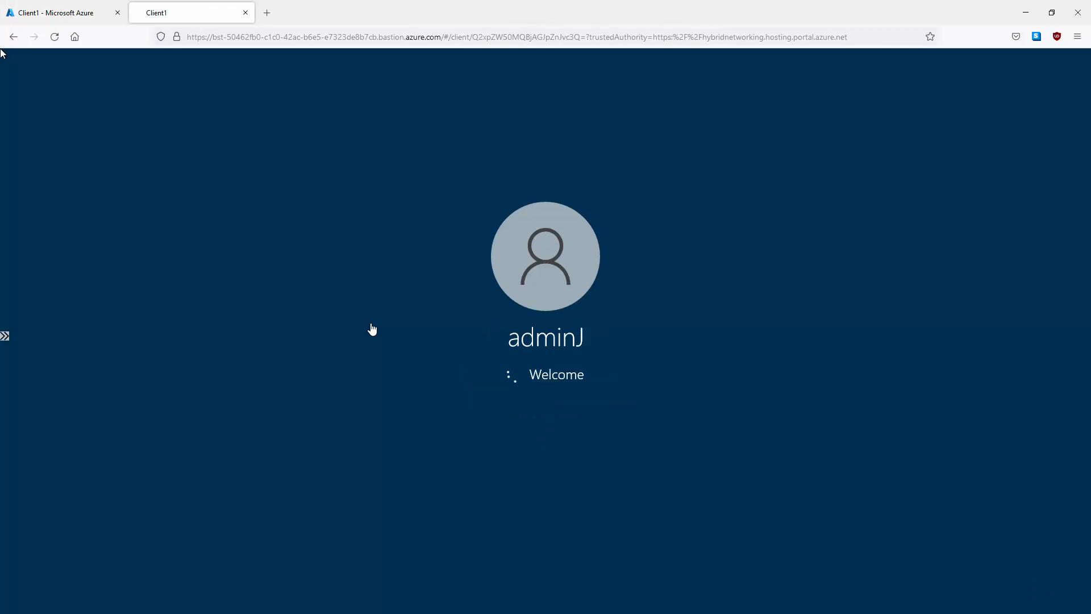